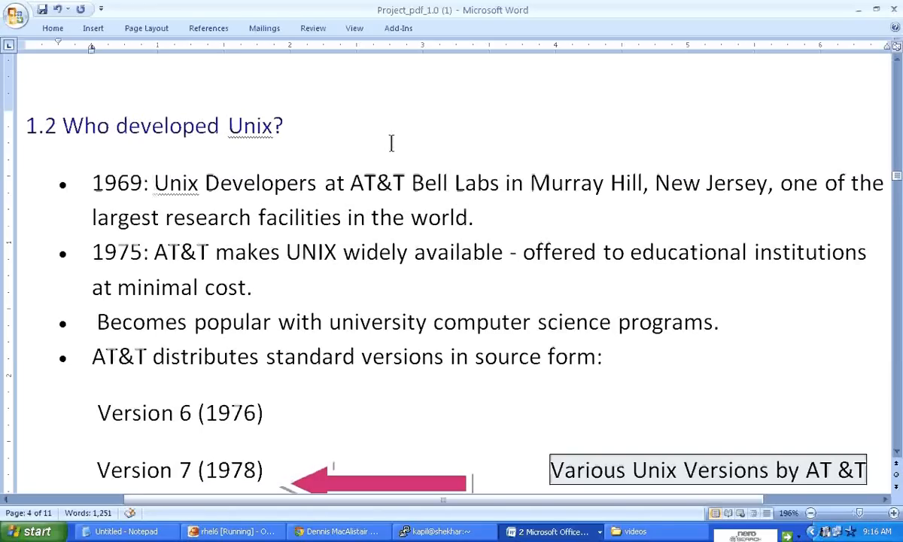
Step: Type '1965 – AT & T' as the first Notes bullet and start a new empty bullet
click(155, 182)
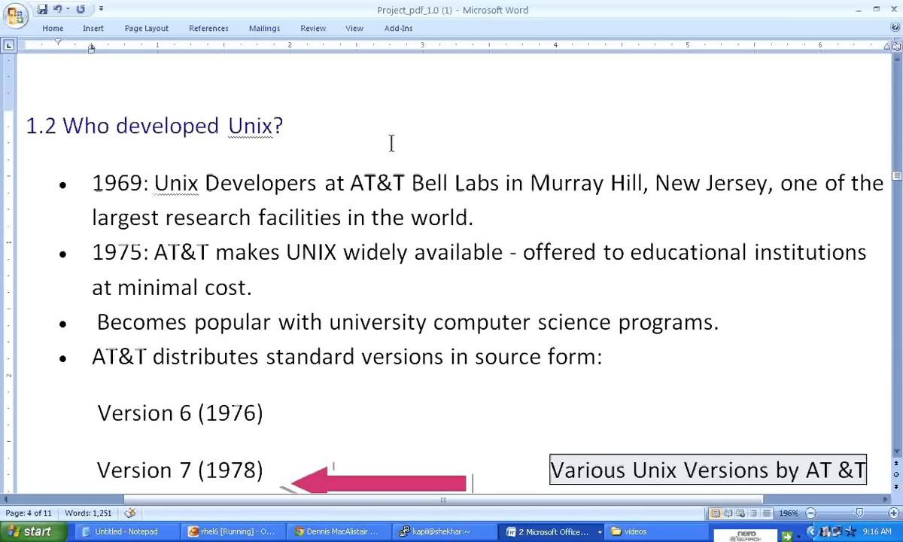
drag(153, 183, 465, 217)
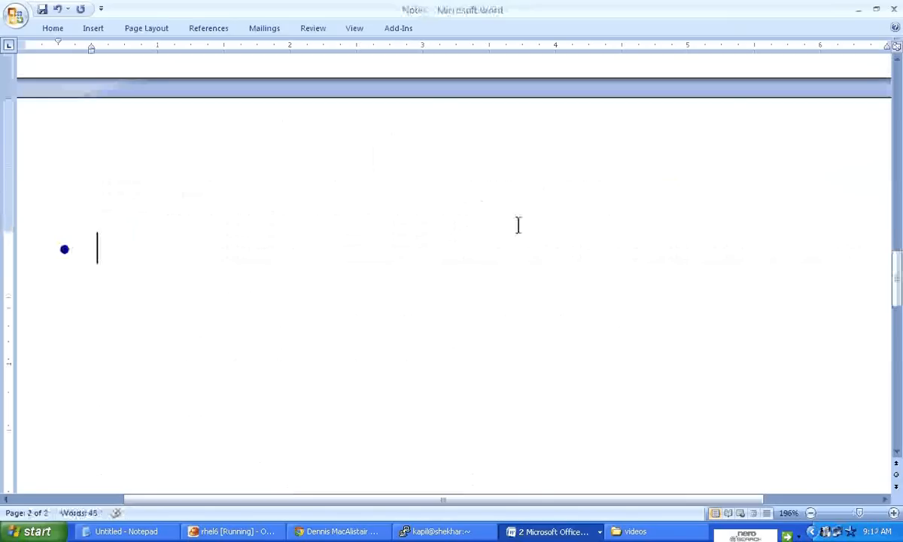
text(1965)
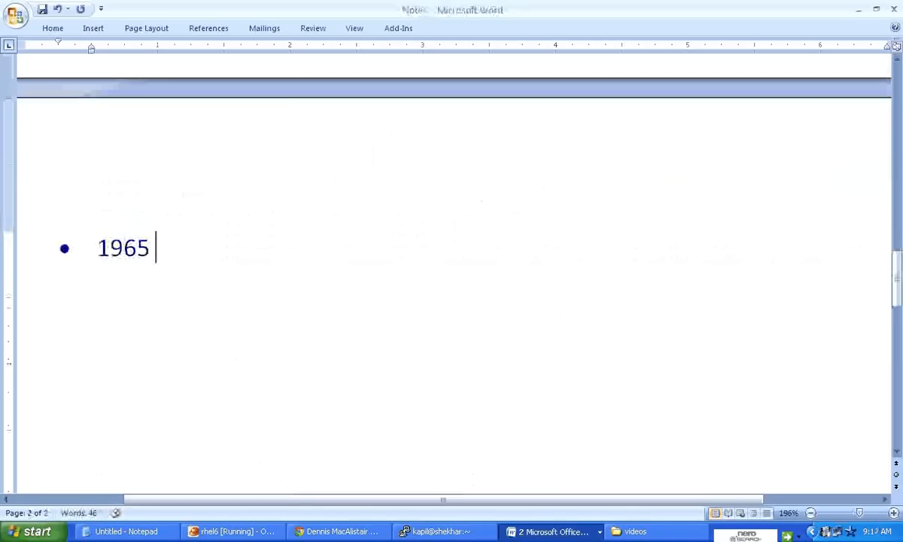
text(- At)
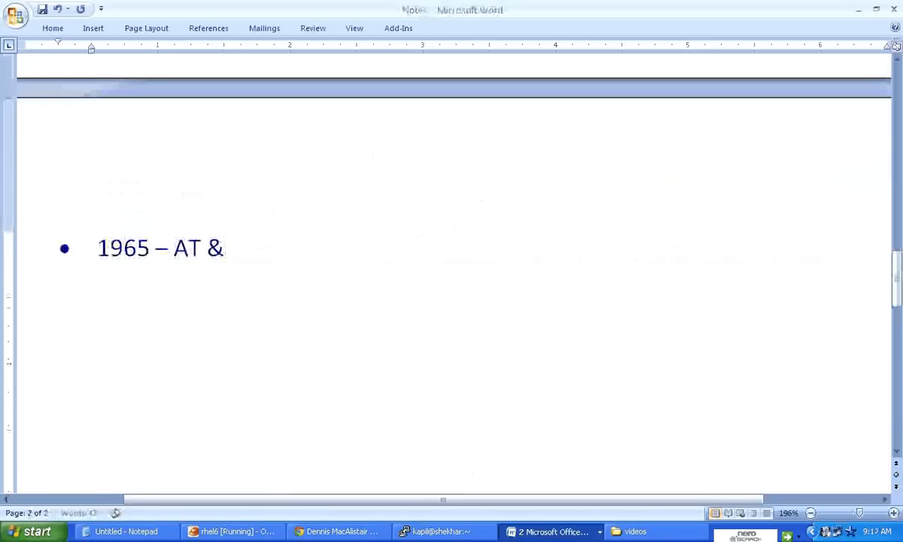
text(T)
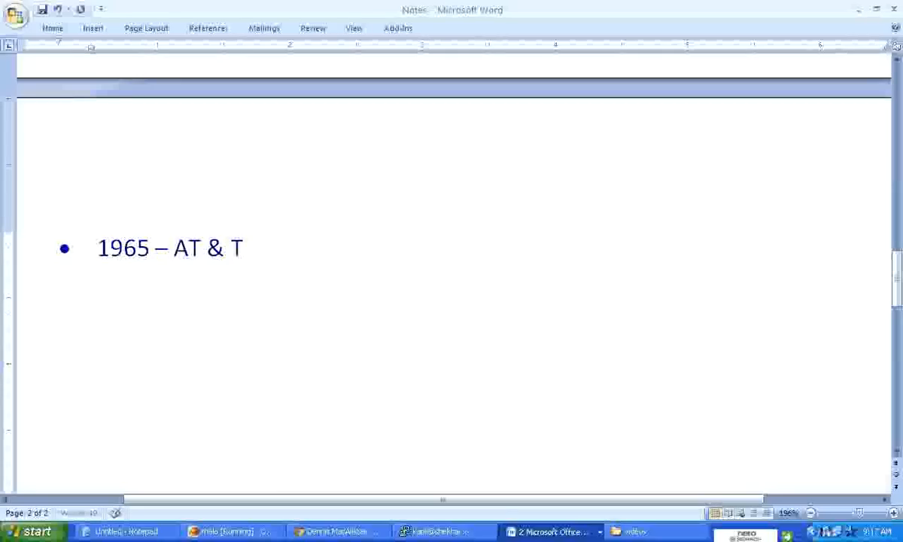
click(249, 247)
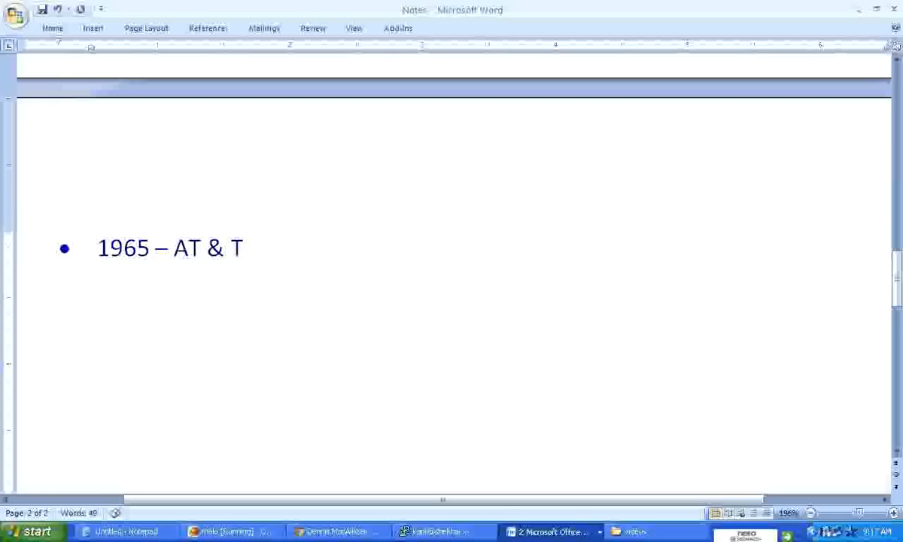
click(248, 248)
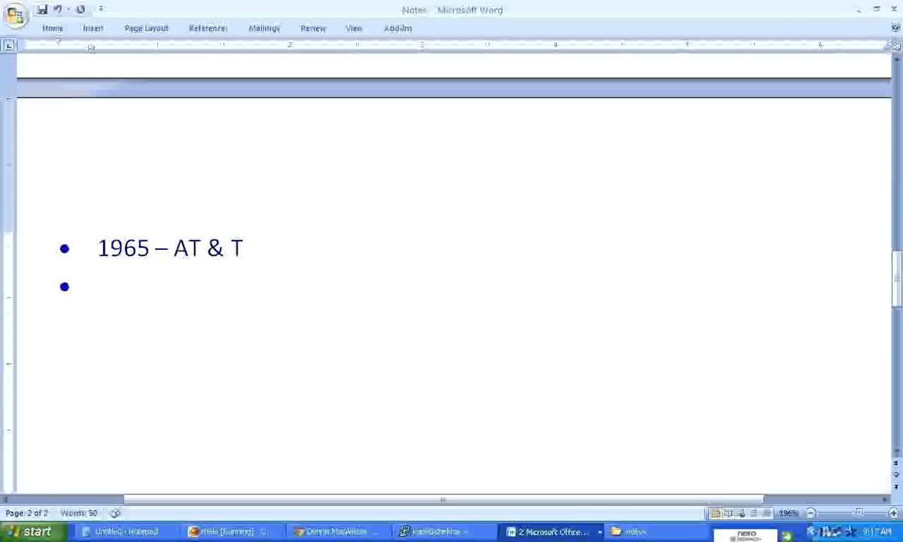
Step: Begin the second bullet with 'Programming Language'
click(92, 287)
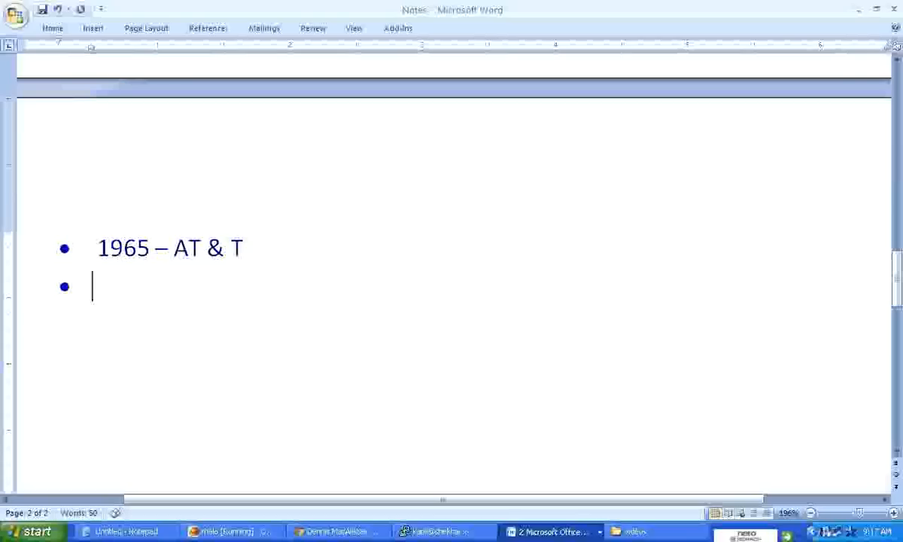
text(Prag)
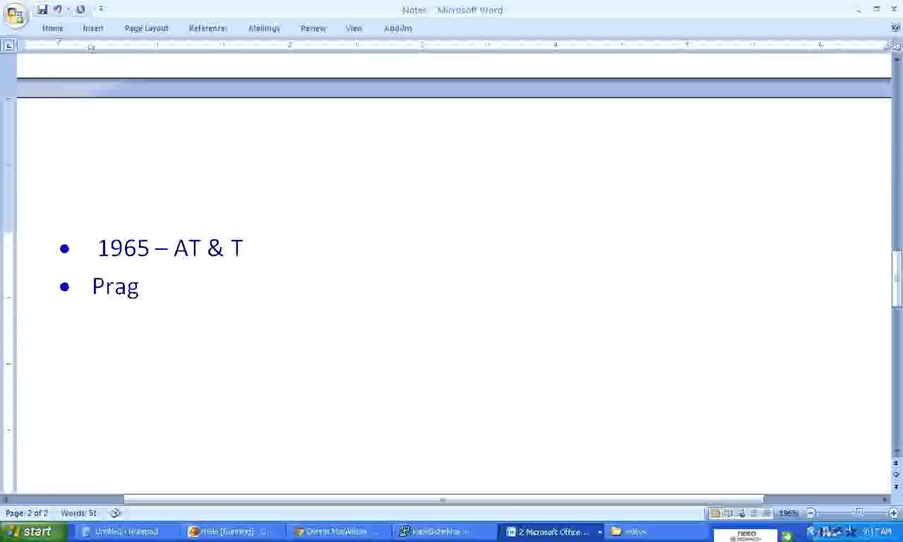
text(ramming)
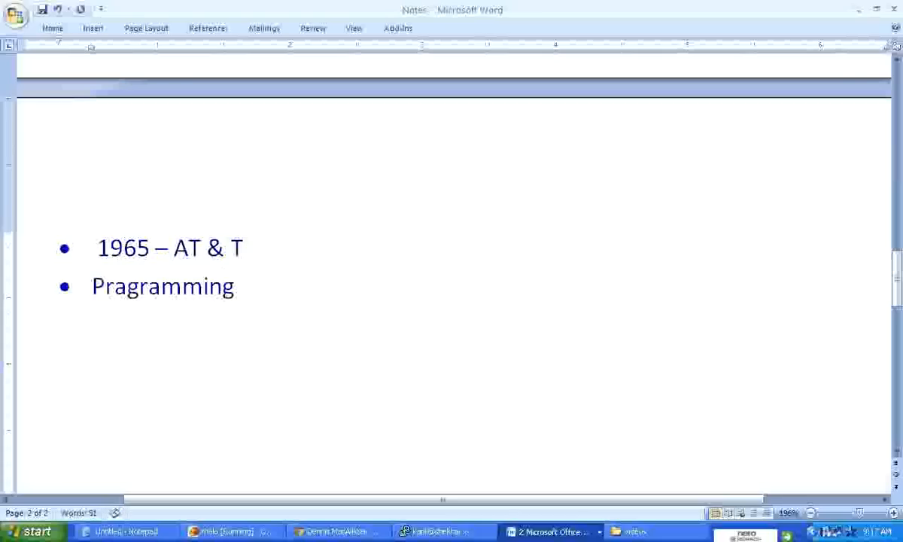
text(Langua)
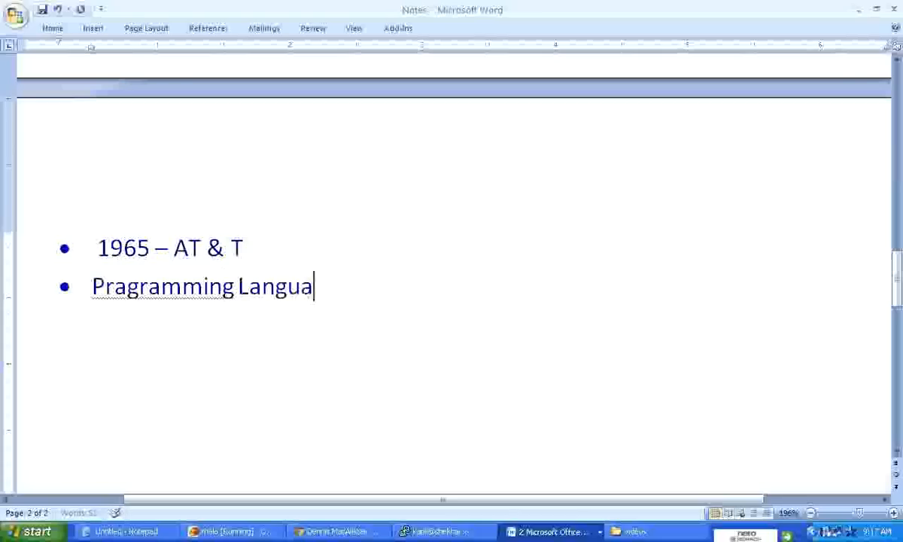
text(ge)
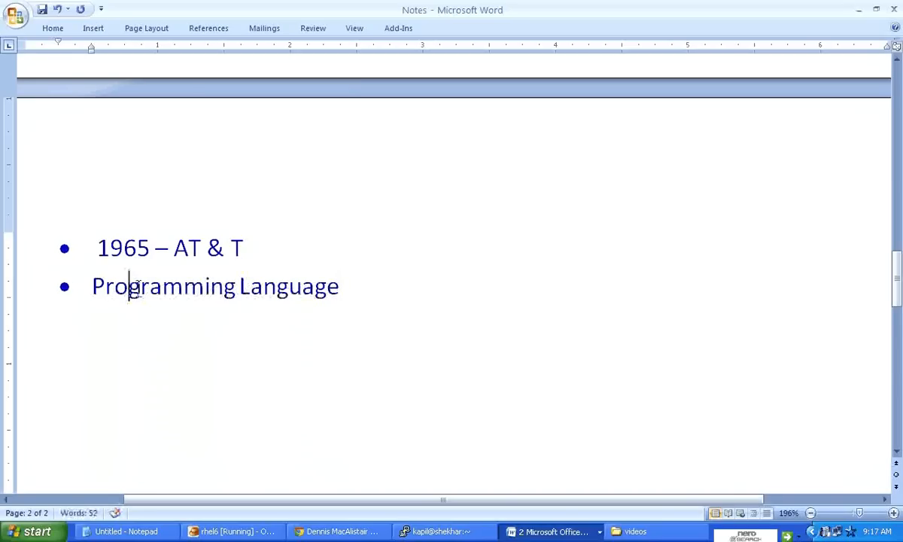
Step: Complete the bullet as 'Programming Language – C – to build the OS.'
click(346, 286)
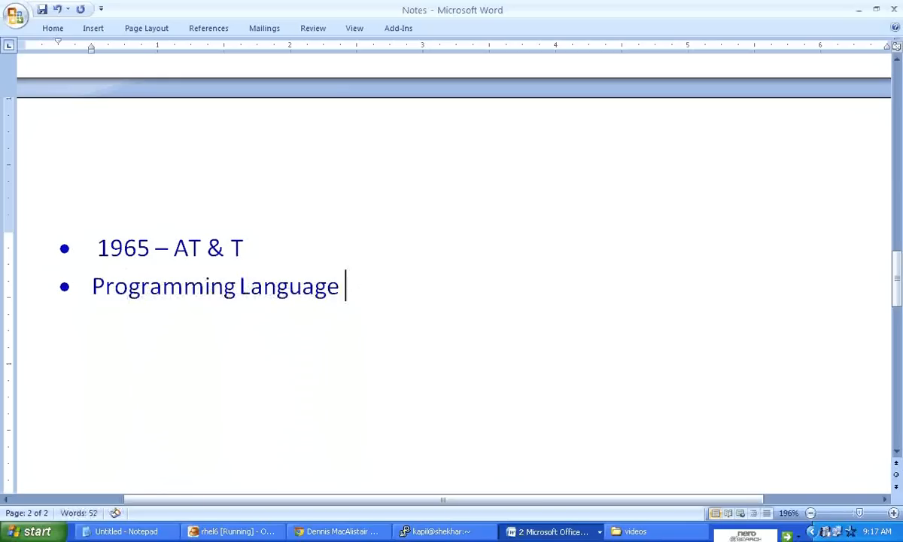
text(-)
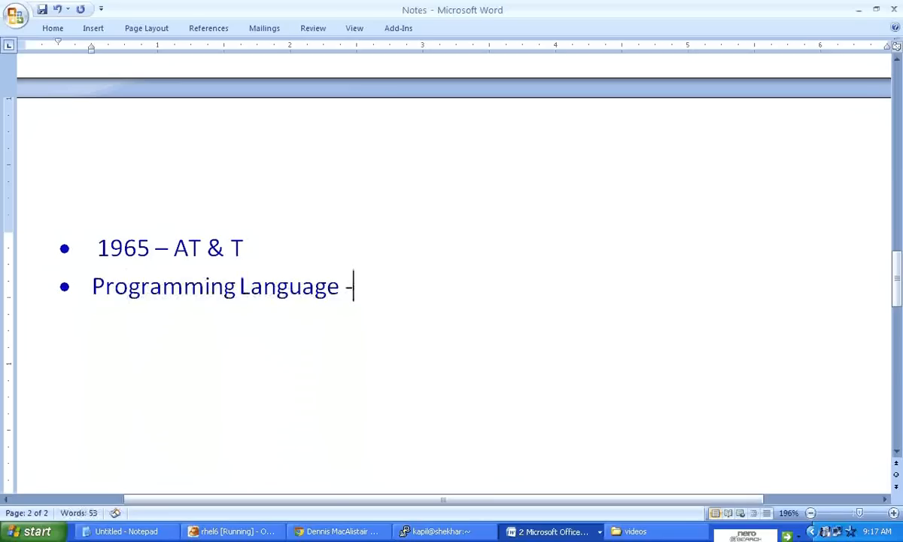
text(C)
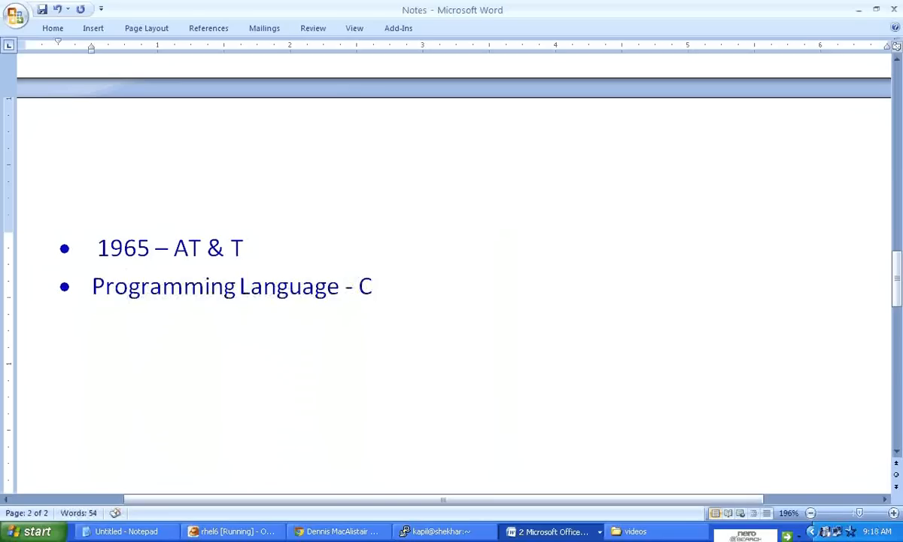
click(372, 285)
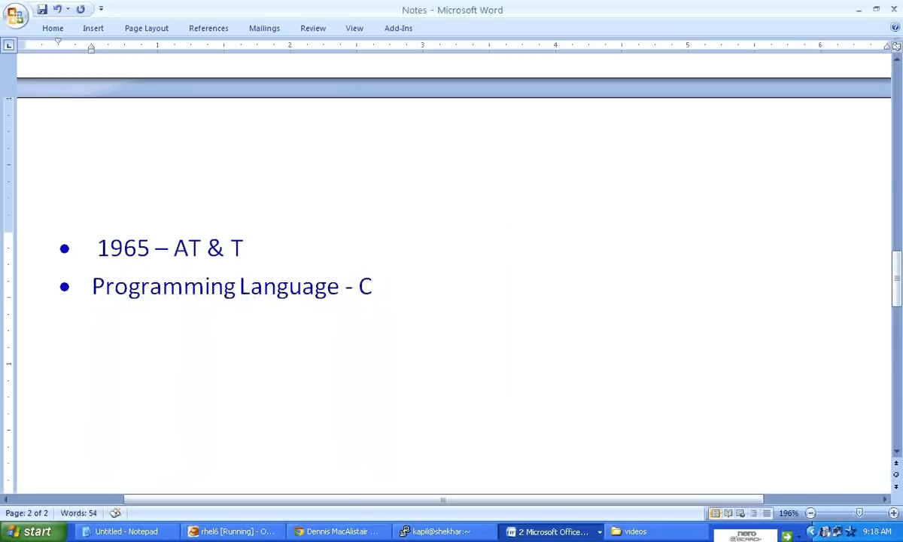
text(- t)
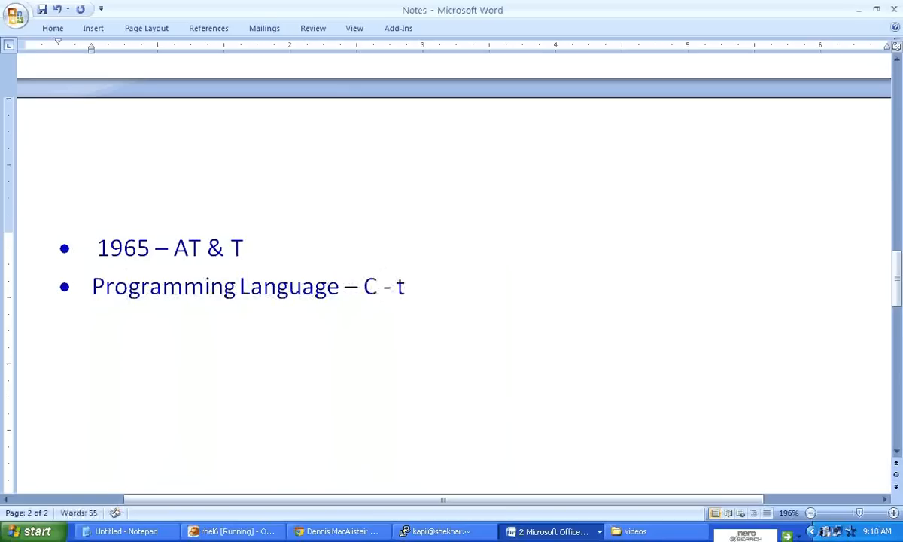
text(o by)
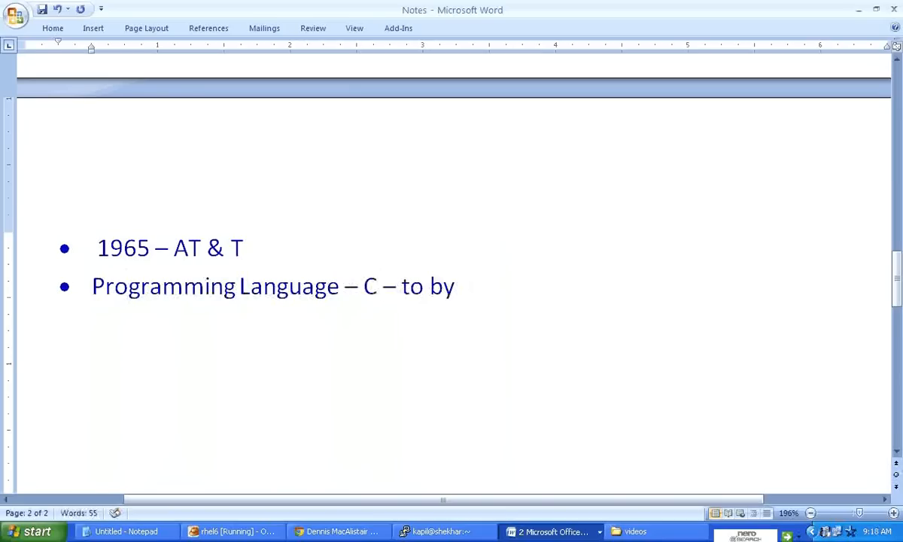
text(uild the O)
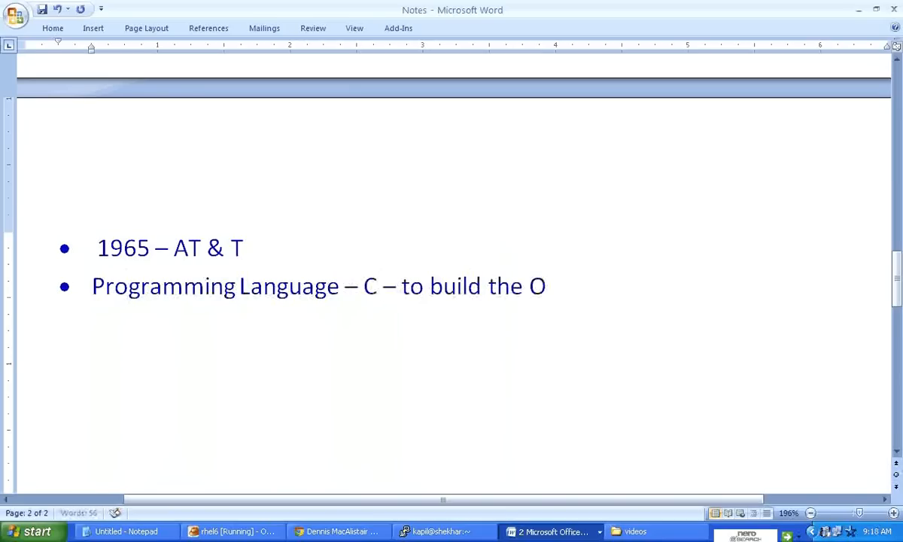
text(S.)
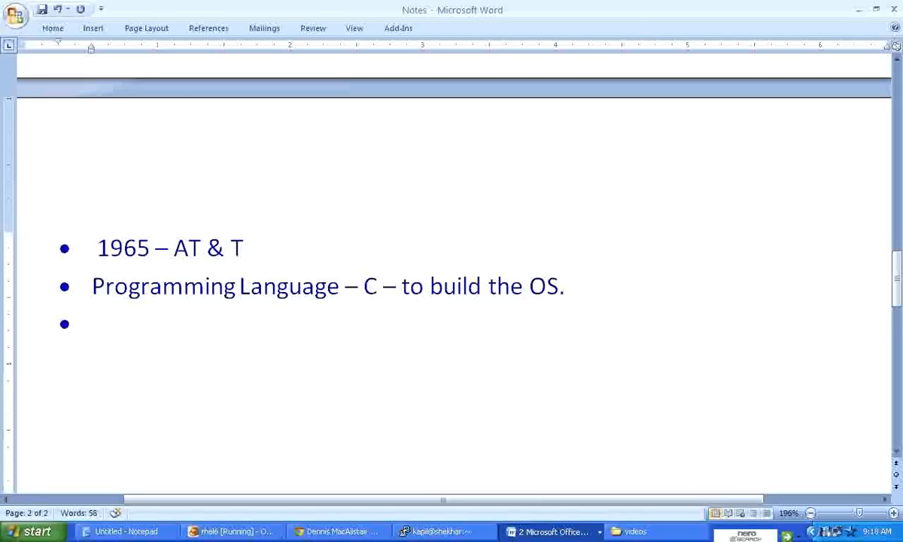
click(92, 323)
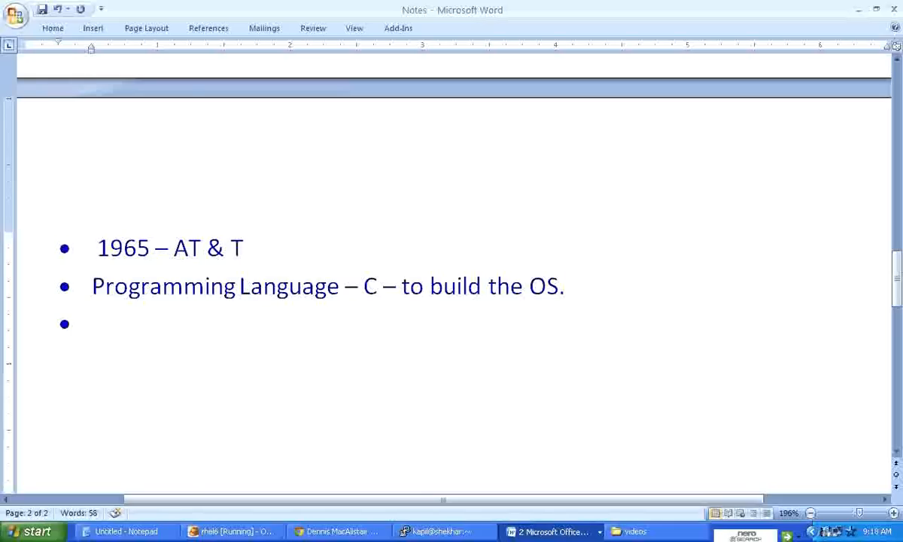
click(91, 323)
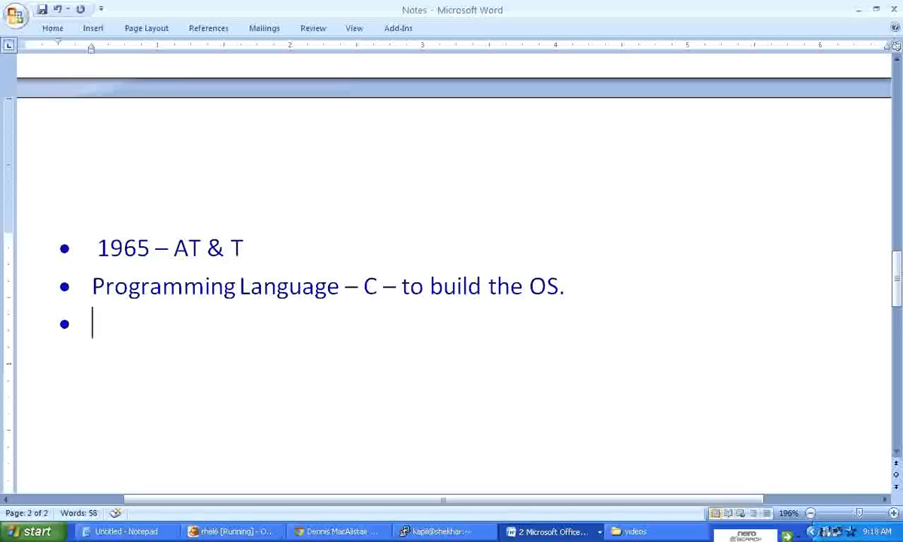
text(UNIX)
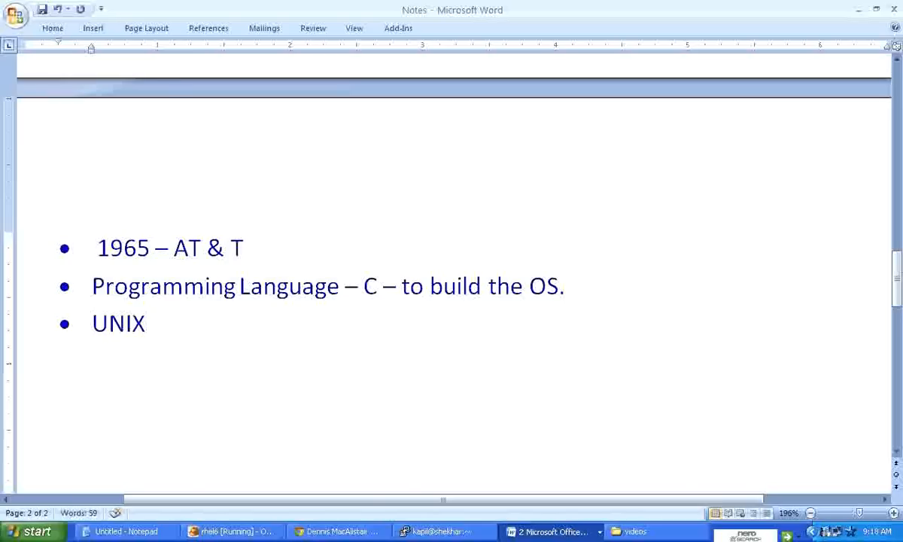
click(146, 322)
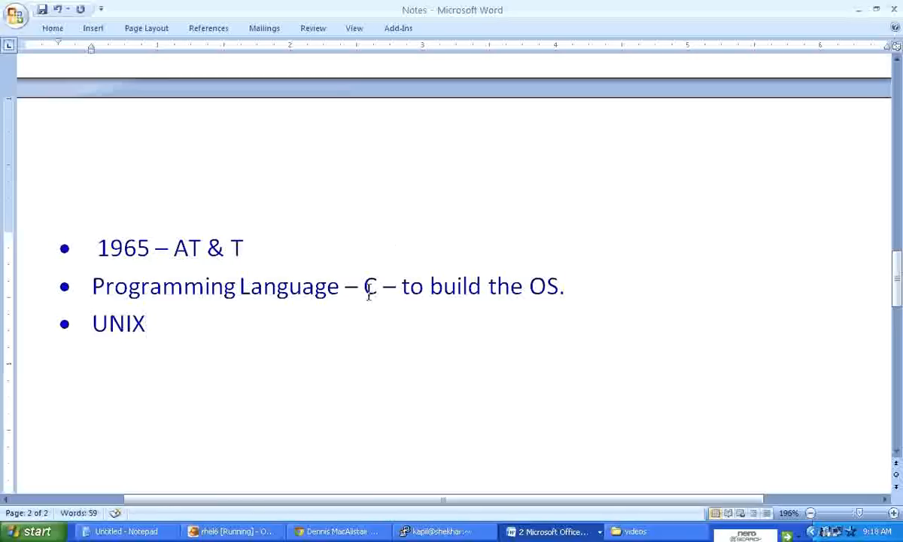
drag(342, 286, 557, 286)
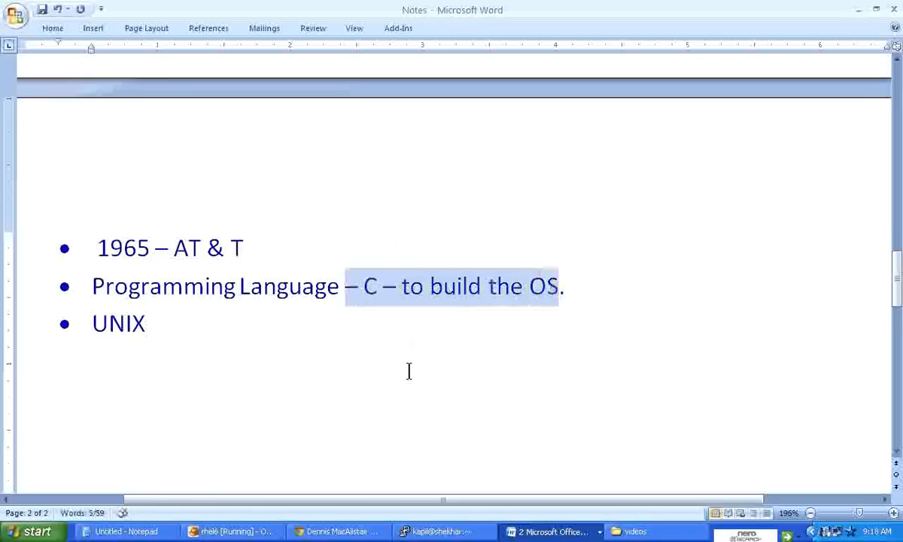
click(369, 286)
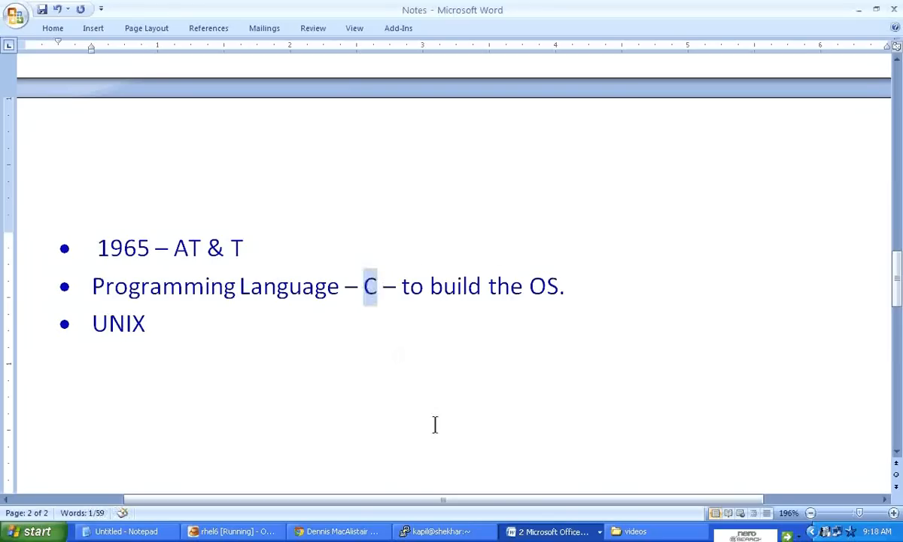
mouse_move(338, 530)
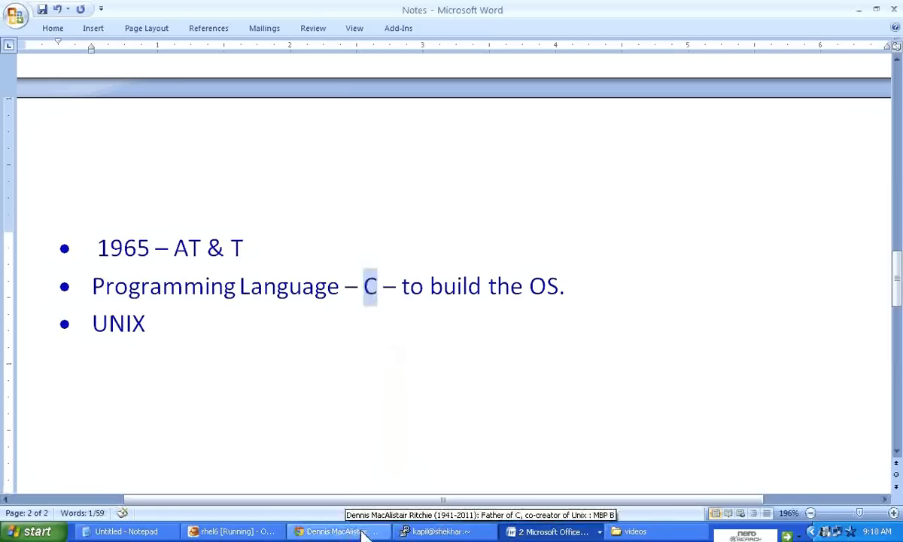
Step: Show the Dennis Ritchie article and highlight both names in its photo caption
click(331, 531)
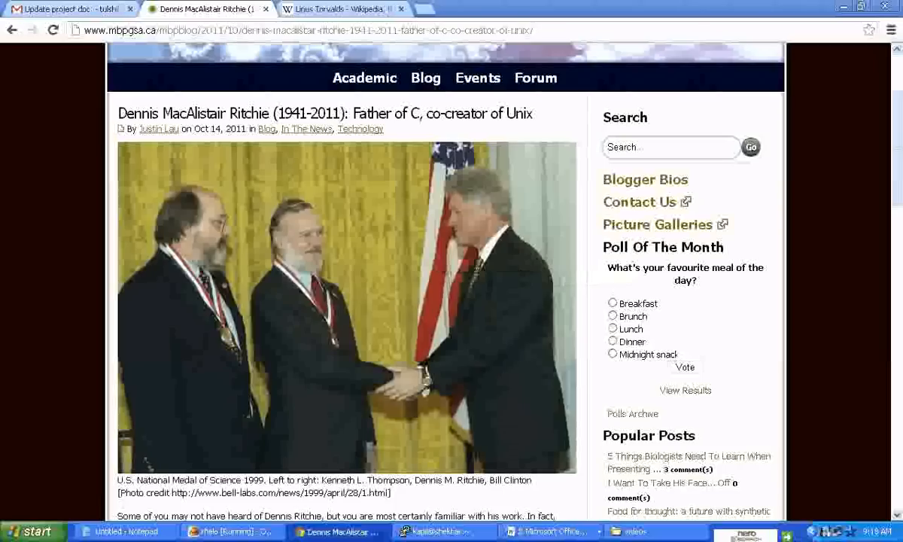
double_click(365, 480)
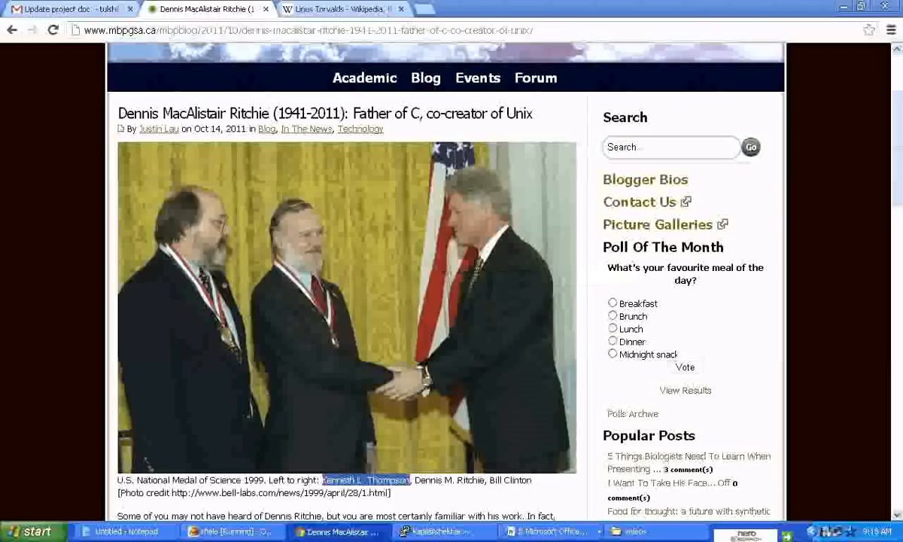
double_click(448, 480)
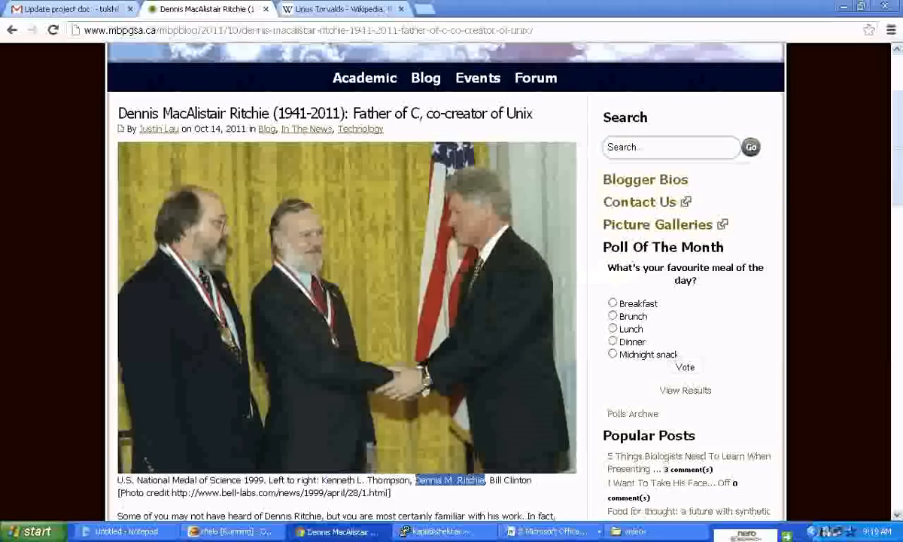
mouse_move(355, 114)
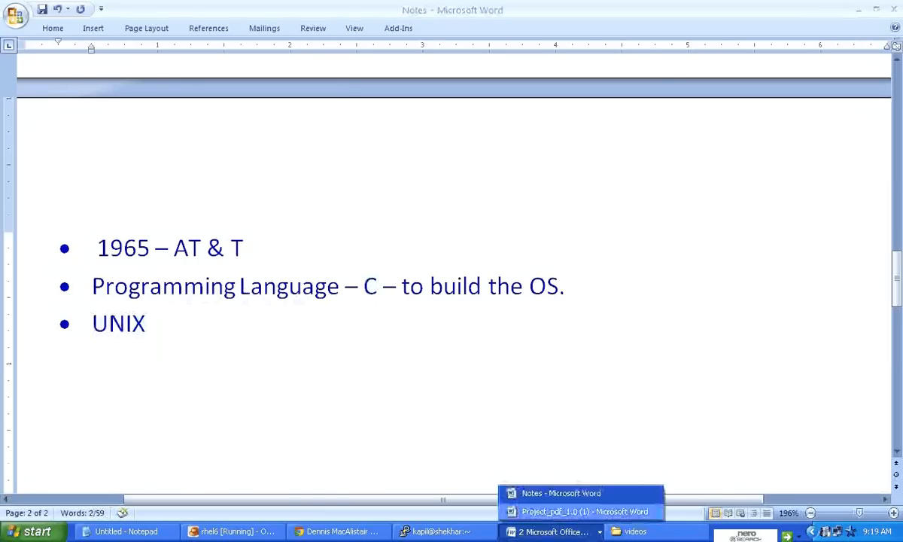
mouse_move(579, 512)
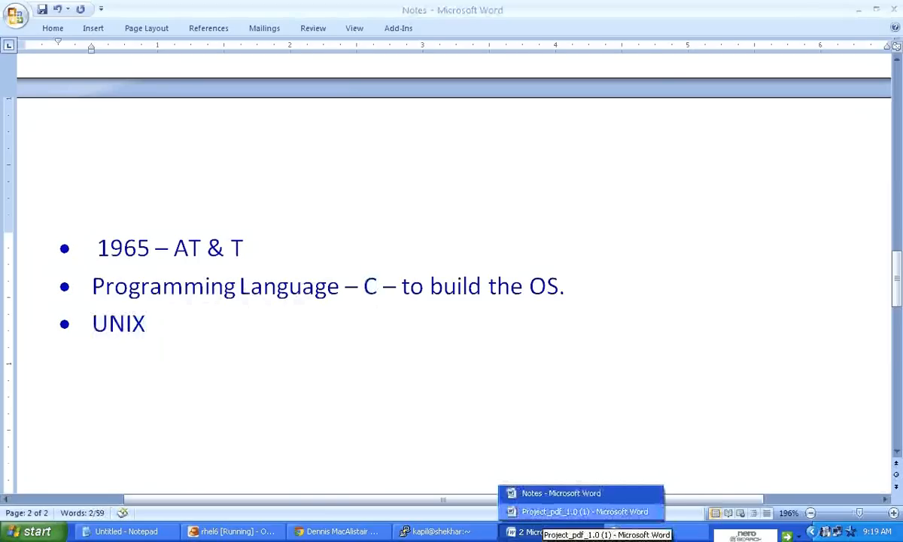
Step: In Project_pdf_1.0, highlight Bell Labs, educational institutions and the university-popularity sentence
click(581, 512)
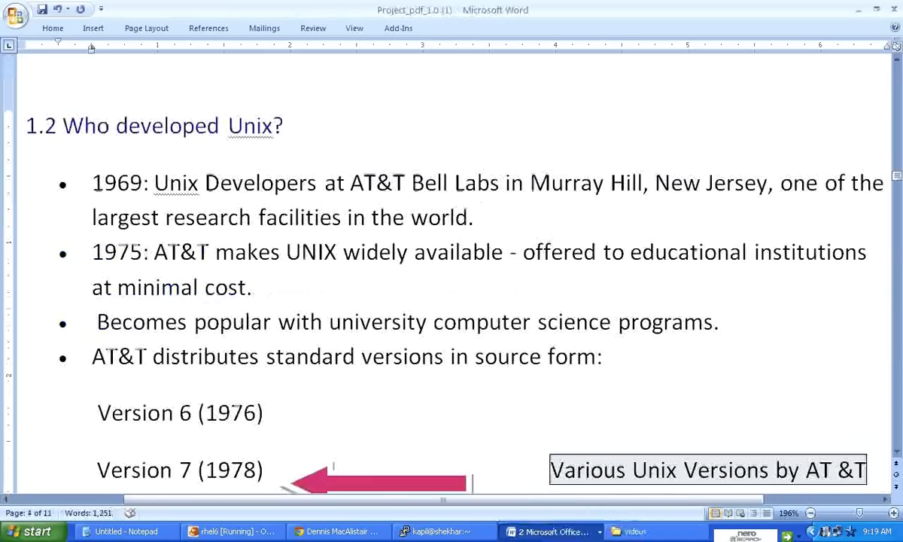
double_click(116, 182)
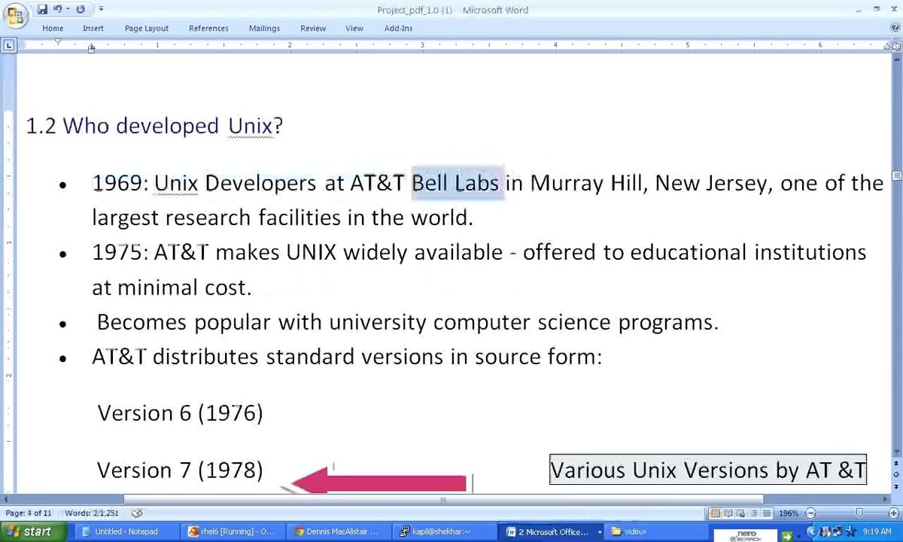
double_click(710, 183)
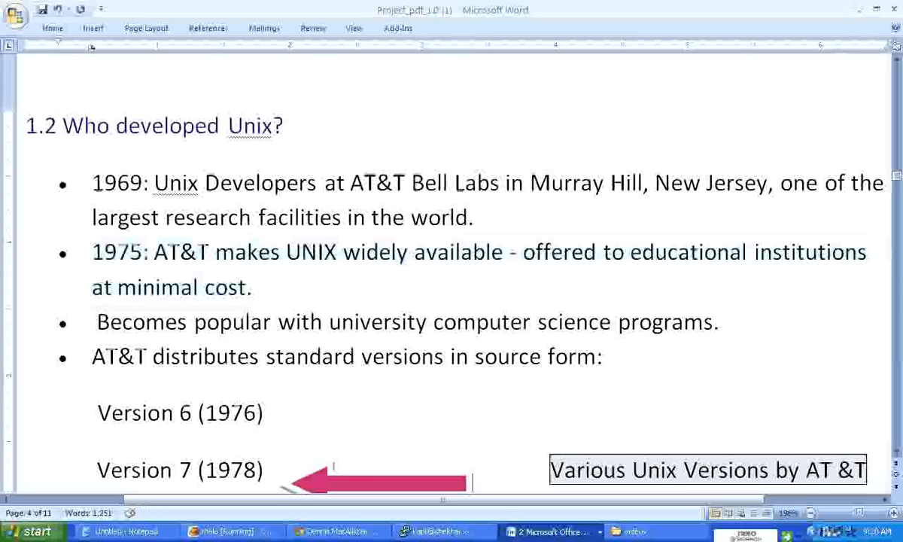
click(254, 288)
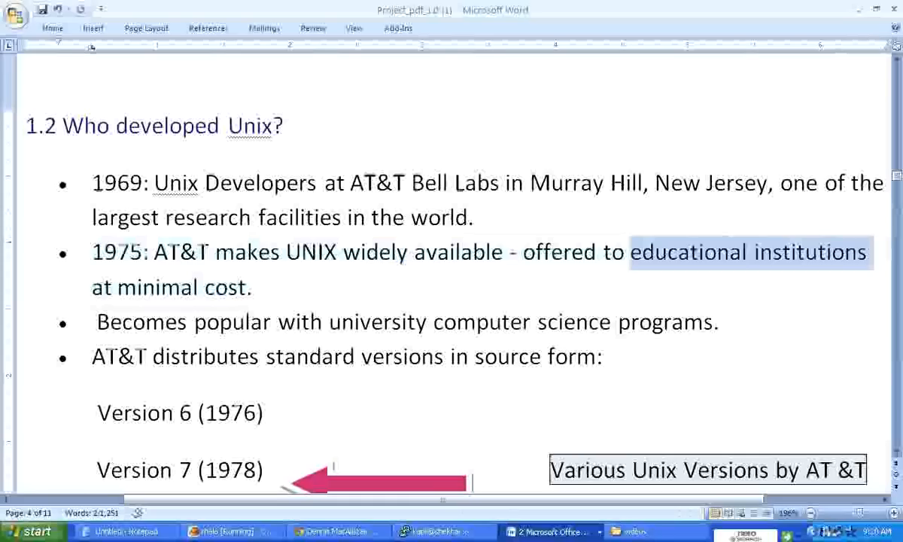
click(96, 321)
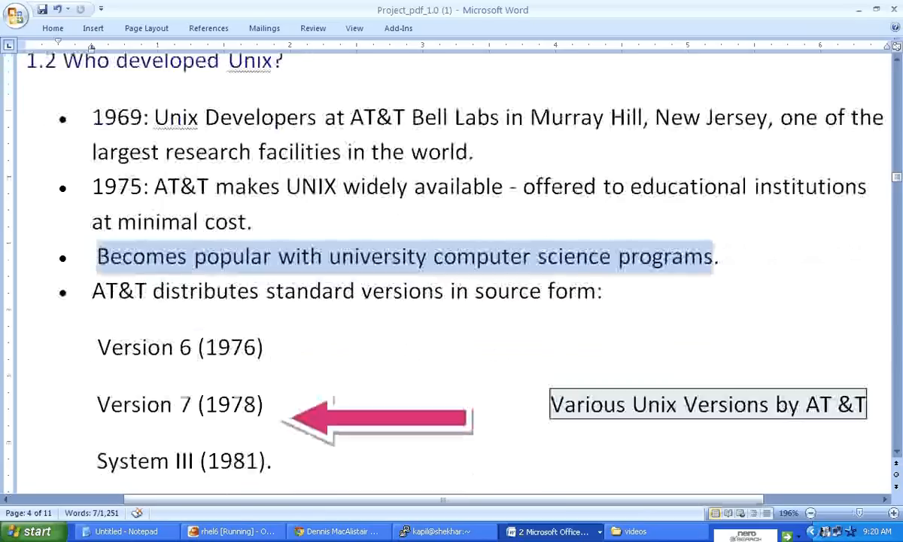
Step: Scroll on, highlighting 'Two variations maintain popularity' and 'Berkeley Standard Distribution', to section 1.3
scroll(down, 3)
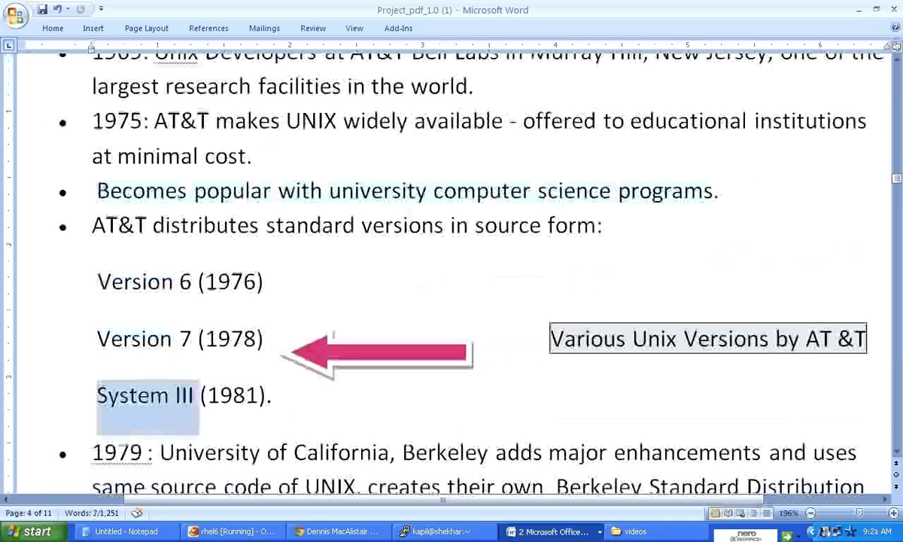
scroll(down, 3)
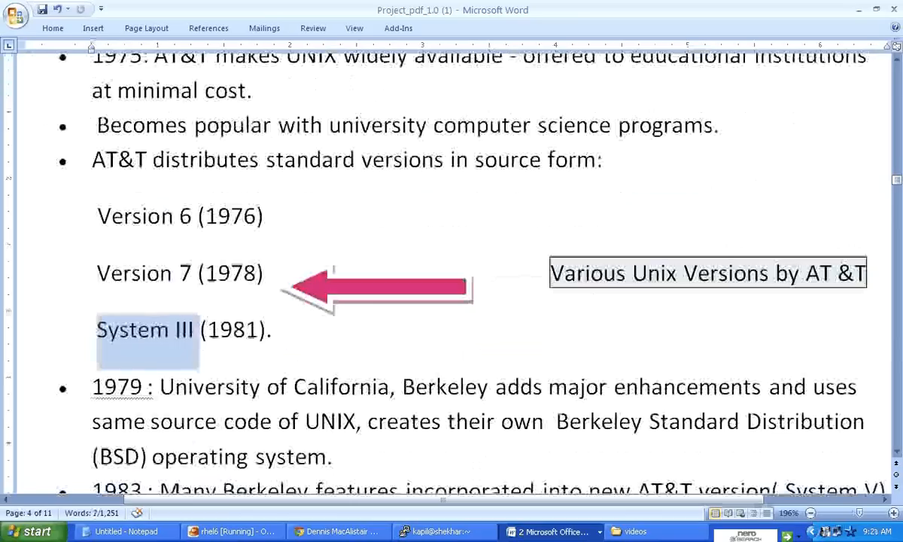
scroll(down, 3)
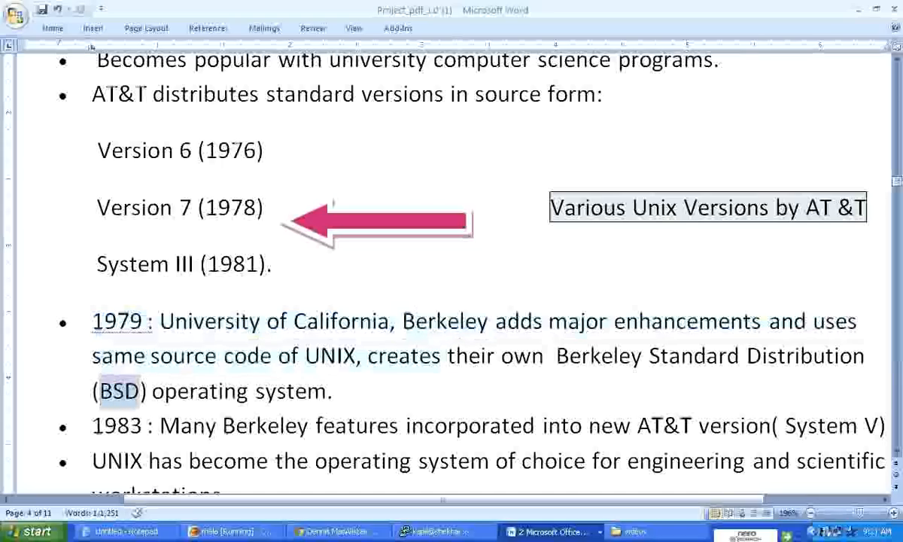
scroll(down, 3)
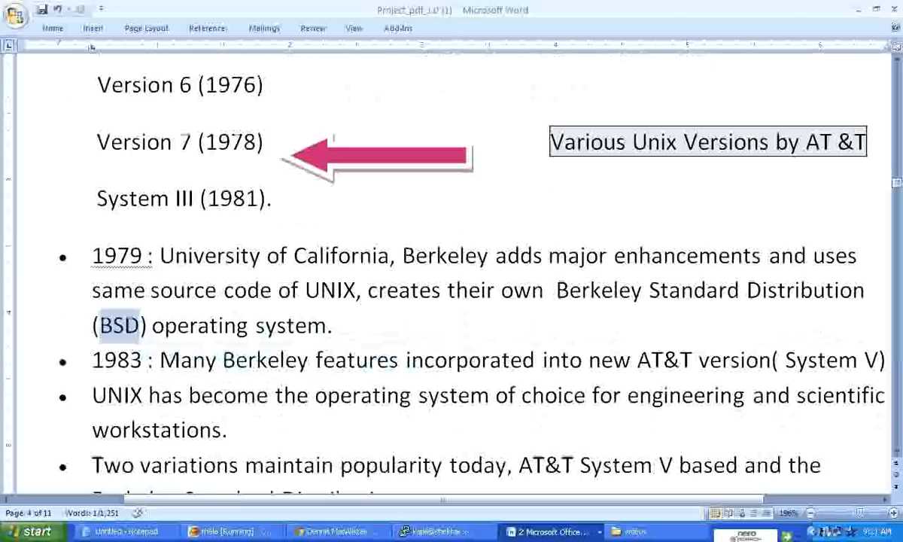
scroll(down, 3)
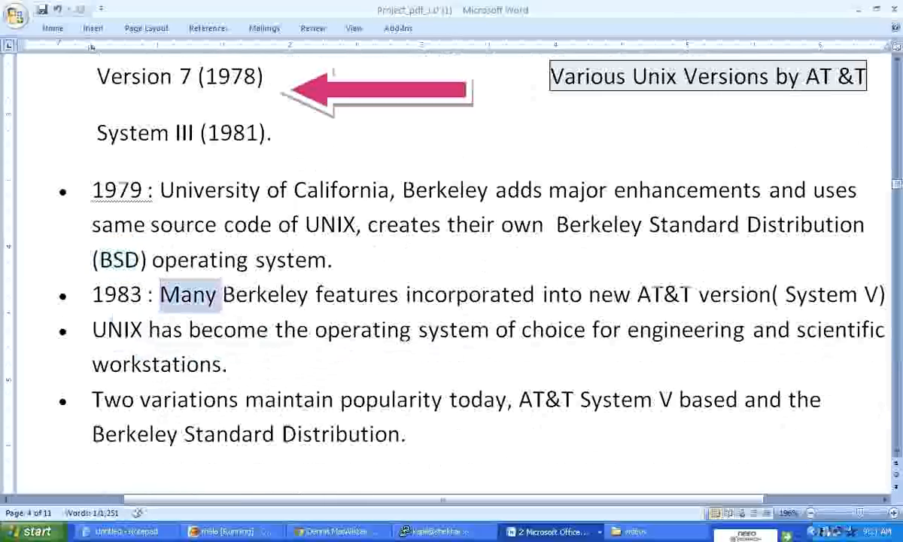
drag(161, 294, 536, 294)
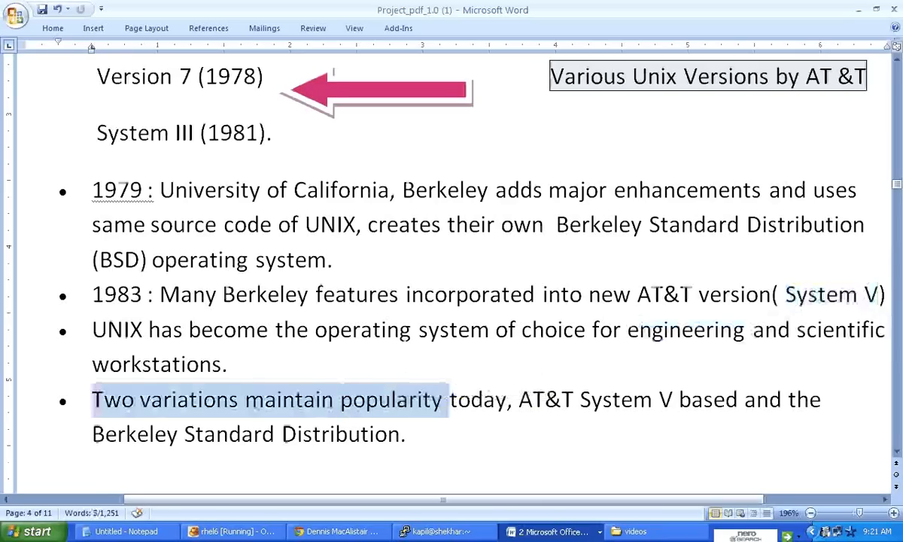
double_click(584, 399)
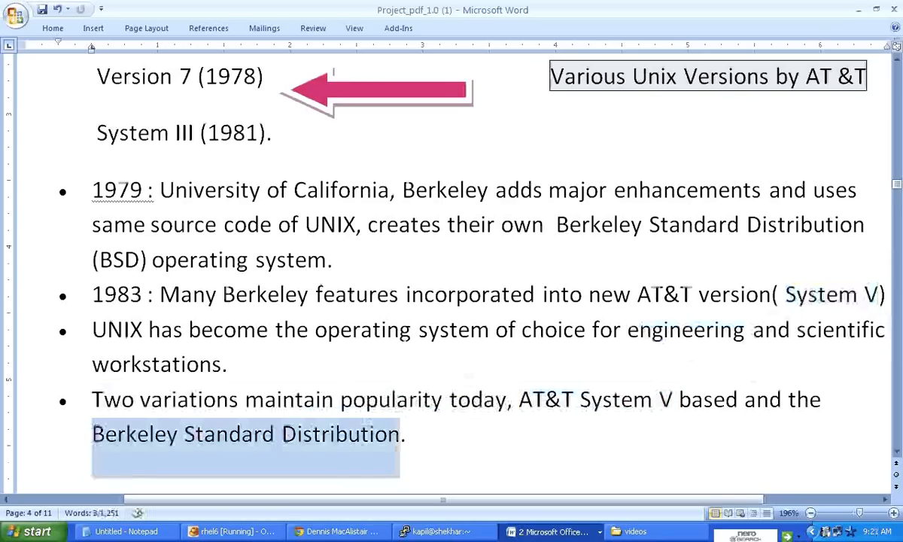
scroll(down, 3)
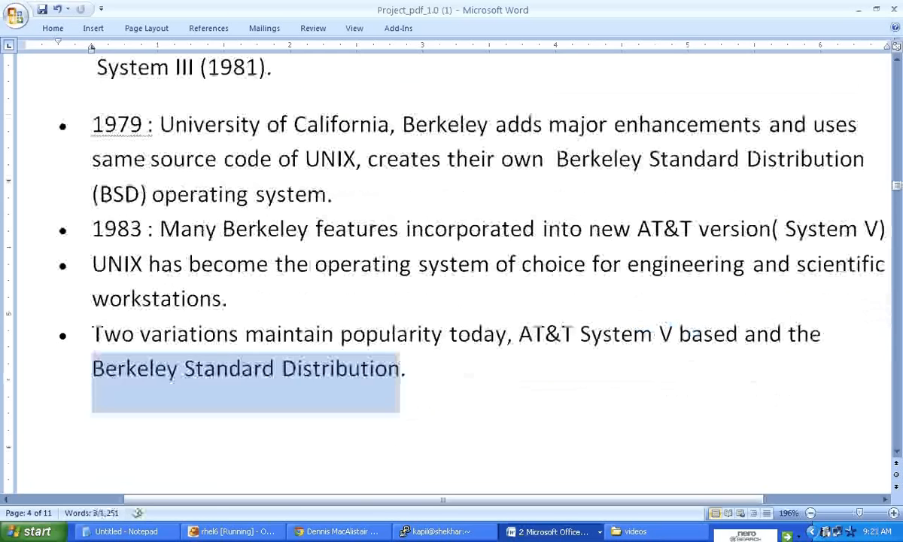
scroll(down, 3)
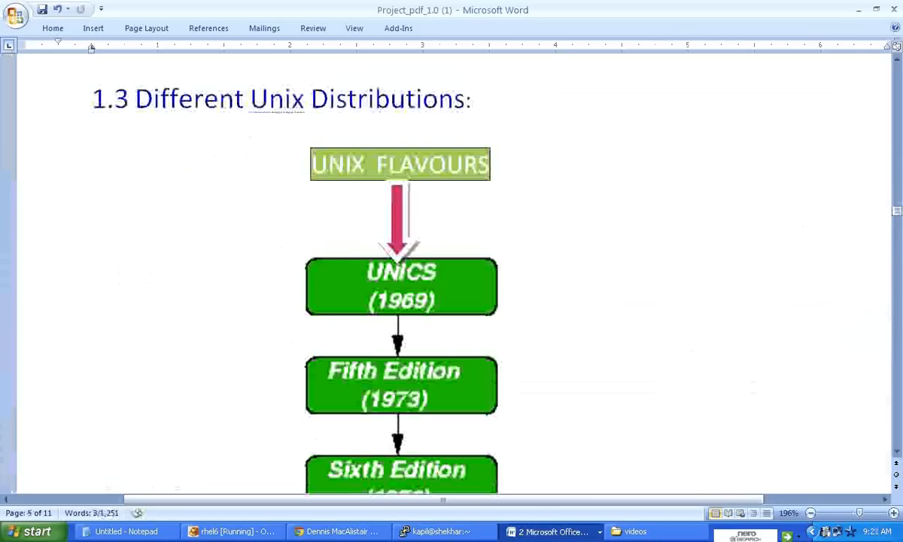
scroll(down, 3)
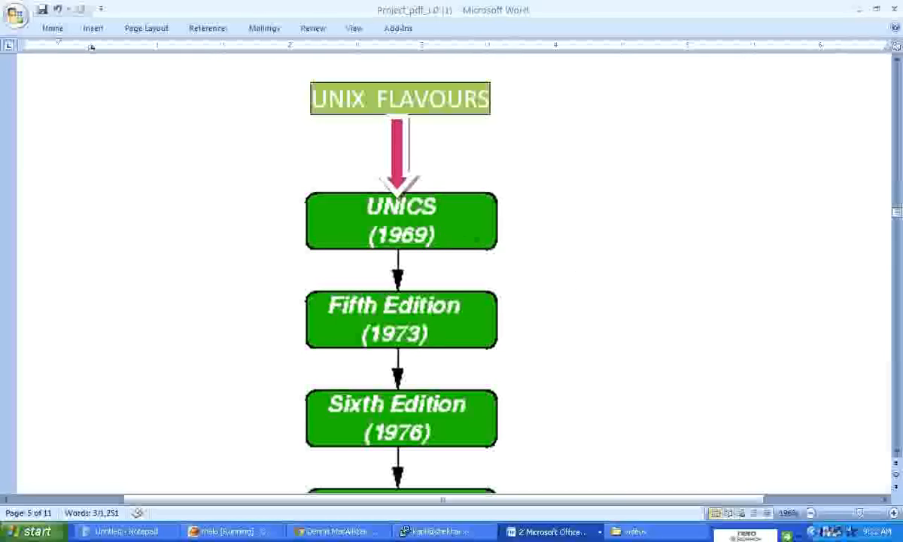
scroll(down, 3)
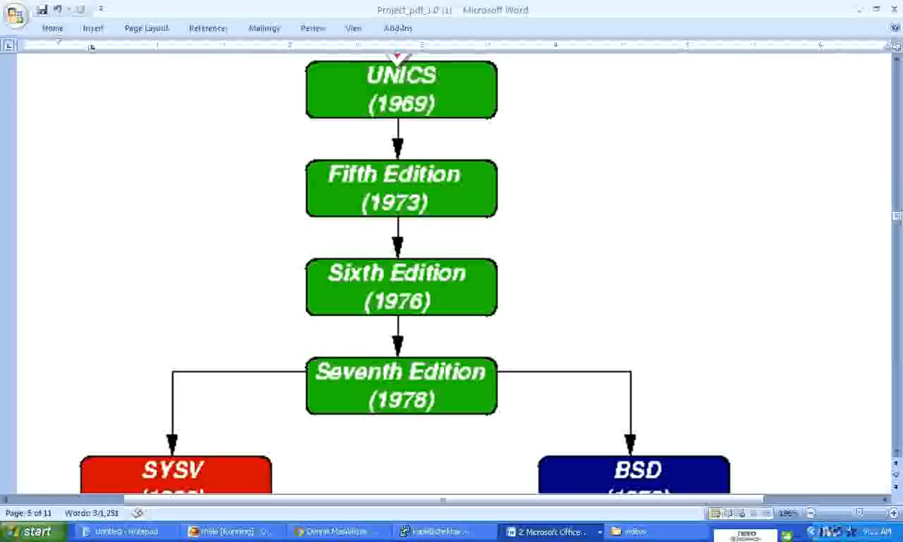
scroll(down, 3)
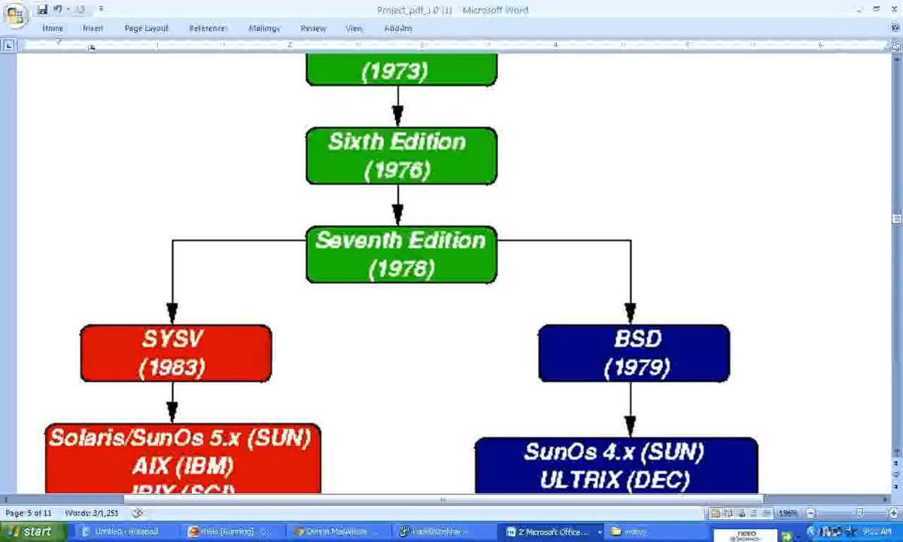
scroll(down, 3)
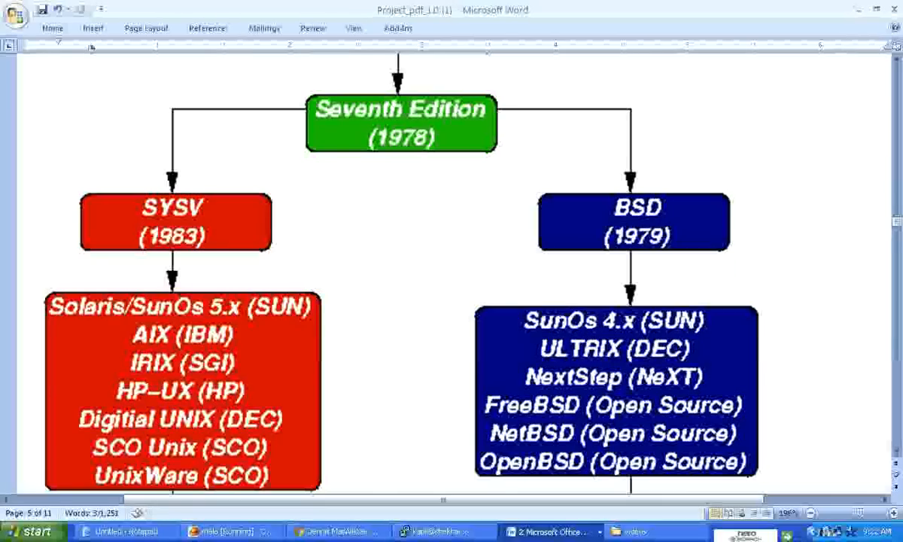
scroll(down, 3)
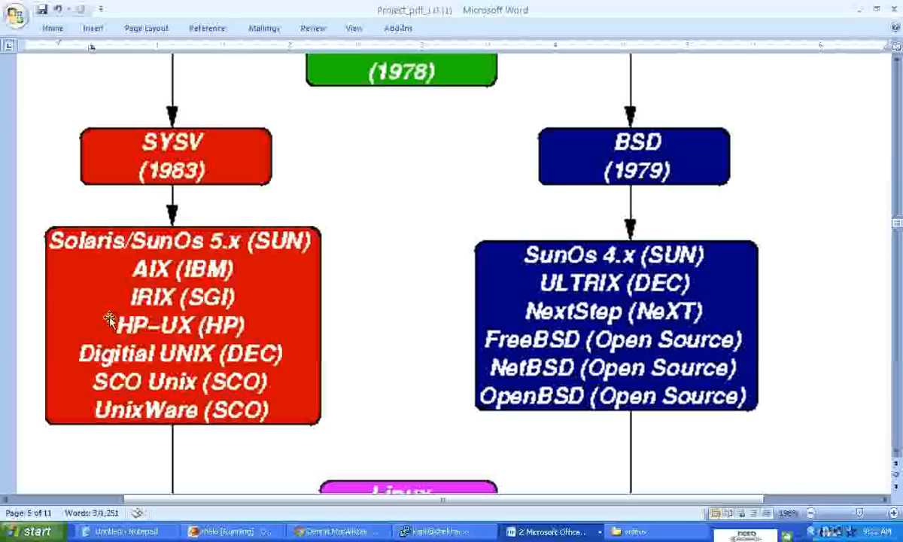
mouse_move(288, 315)
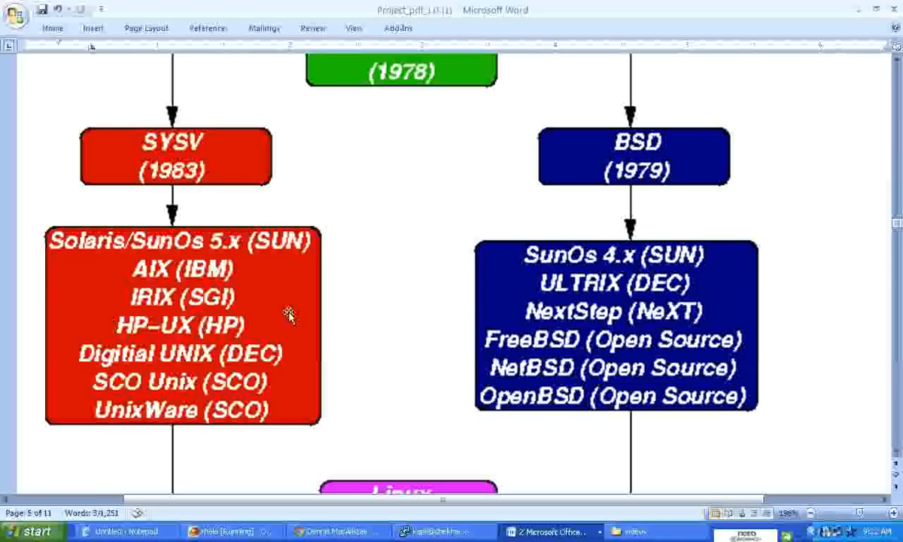
mouse_move(675, 181)
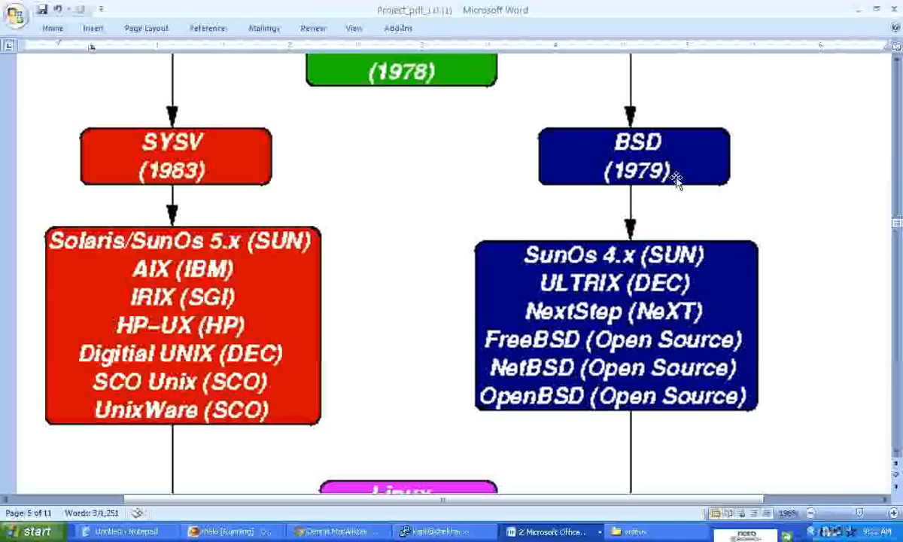
mouse_move(733, 307)
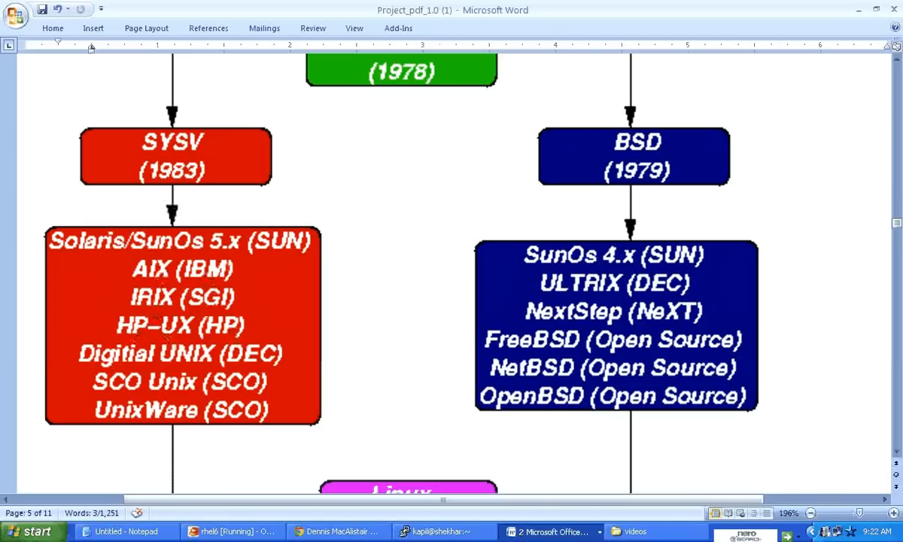
mouse_move(188, 370)
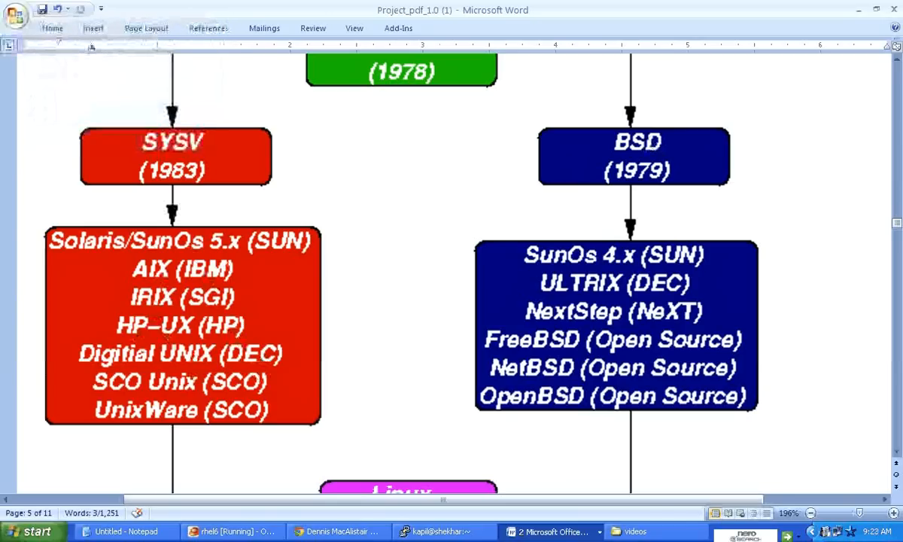
scroll(down, 3)
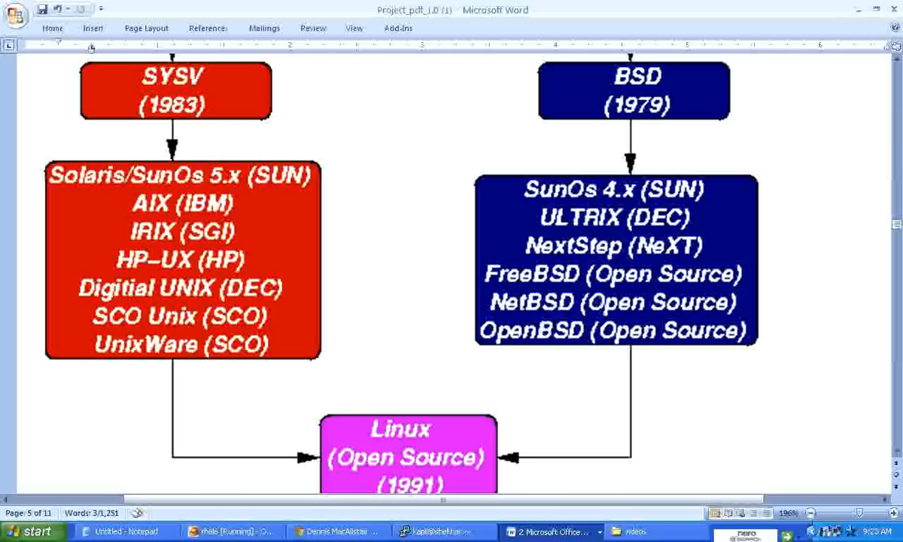
scroll(down, 3)
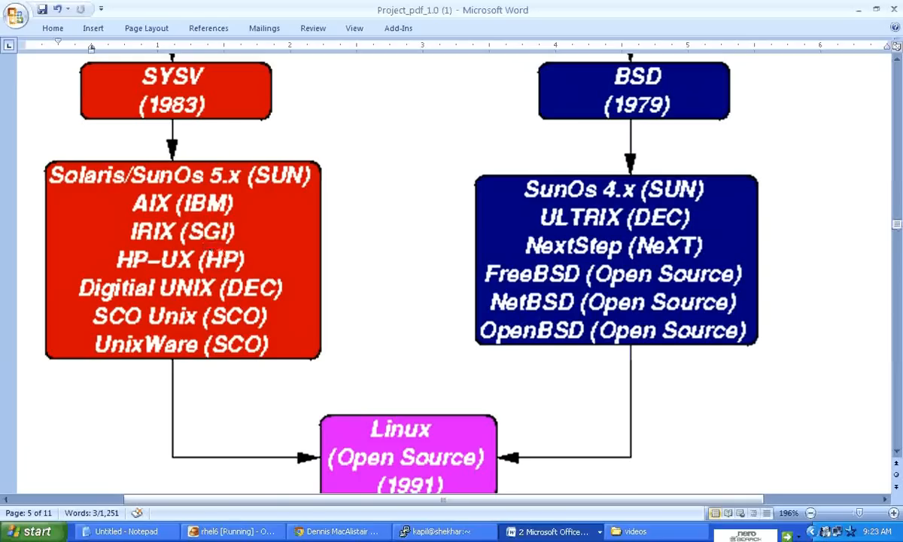
mouse_move(164, 288)
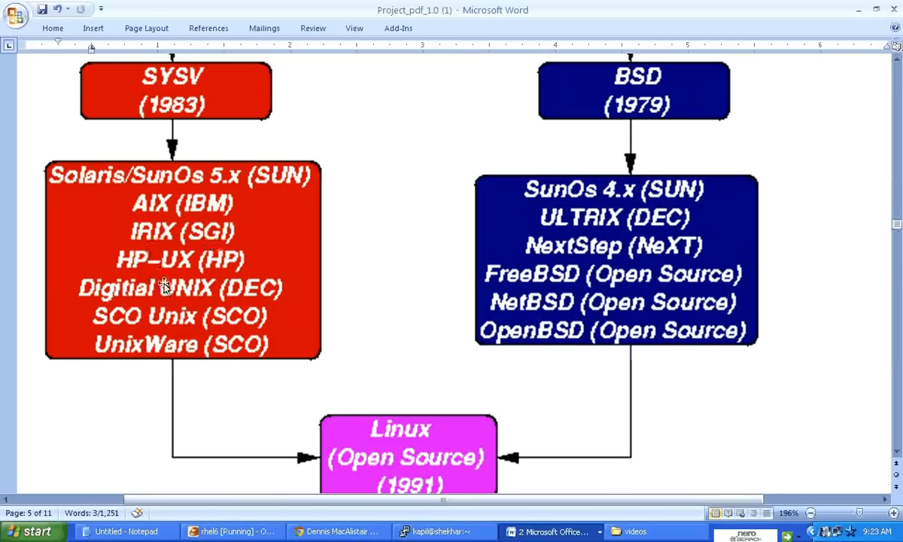
scroll(down, 3)
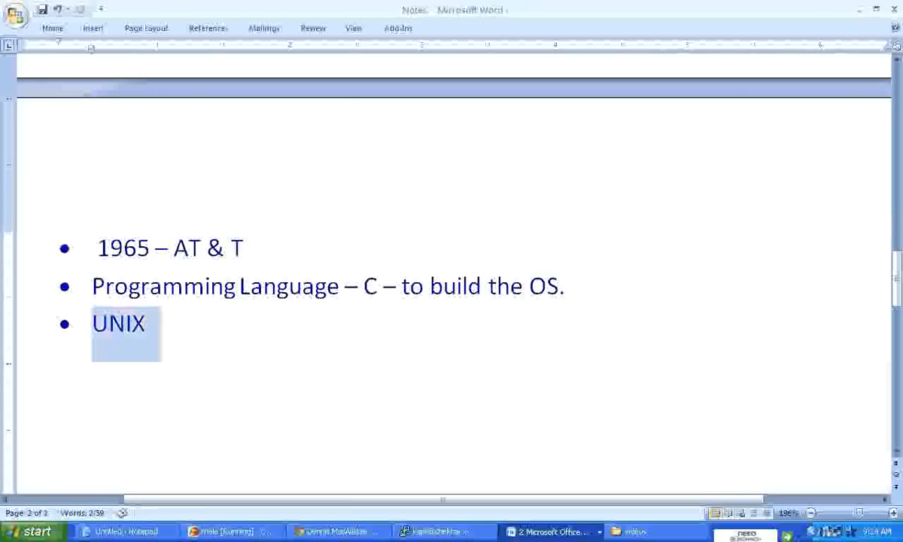
Step: Extend the UNIX bullet to read 'UNIX – hardware dependent'
text(-)
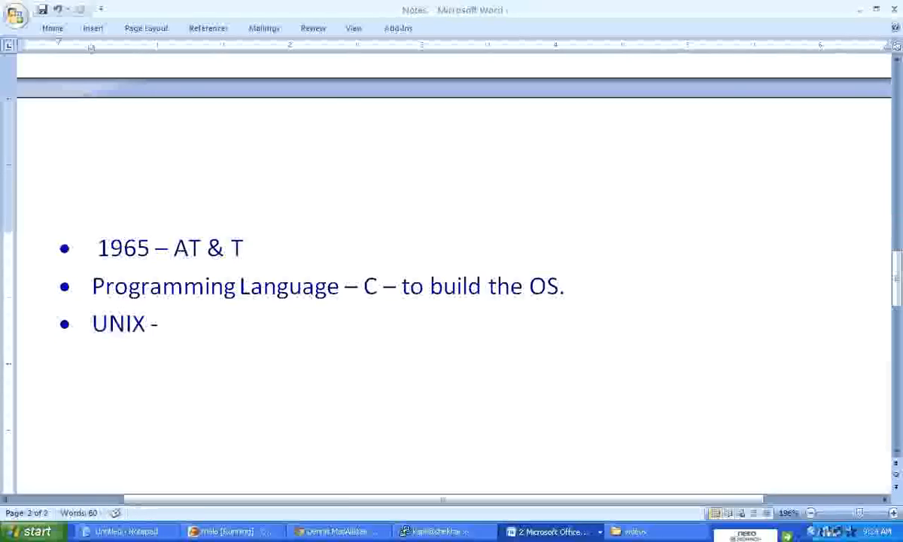
text(Ah)
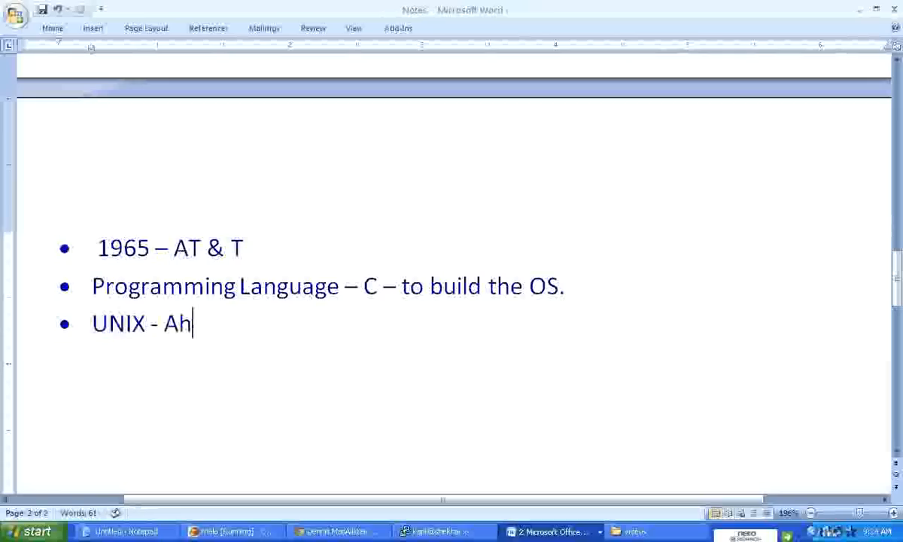
text(arda)
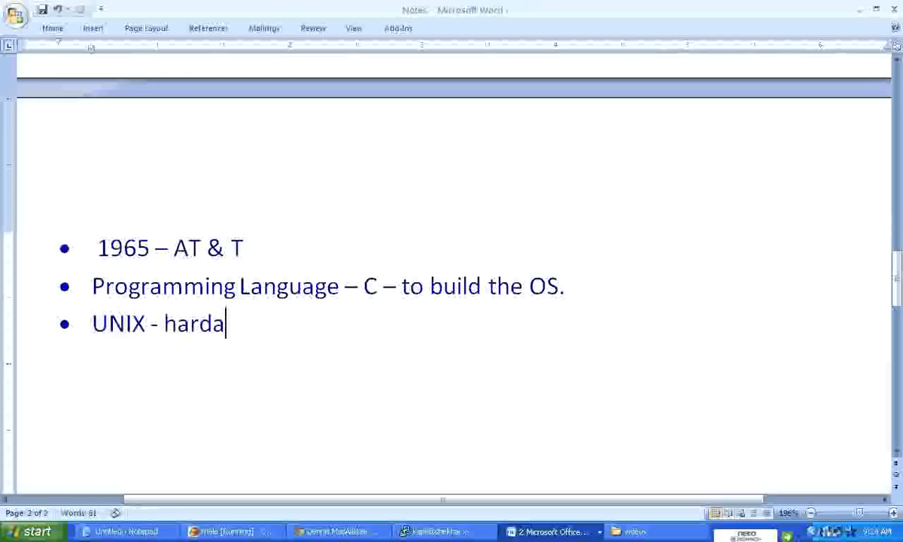
text(– hardware de)
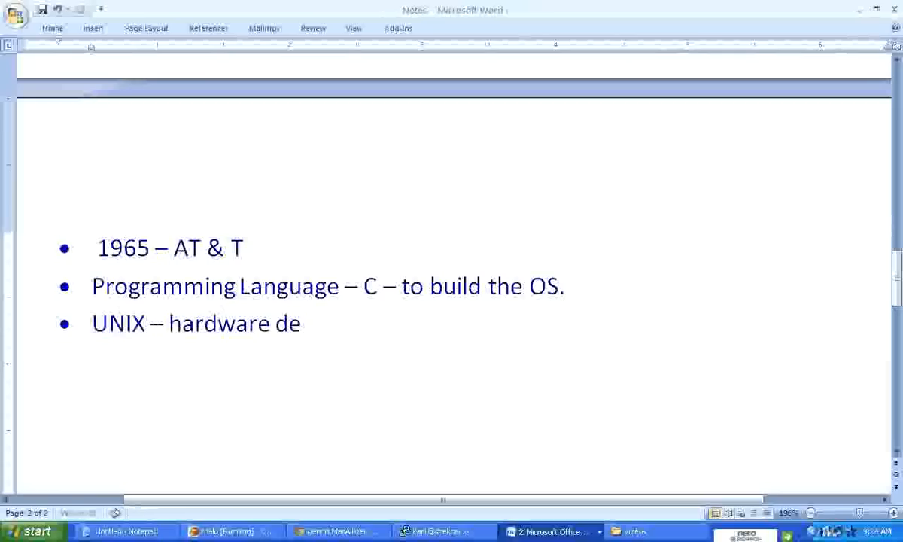
text(pendent)
text(Linu)
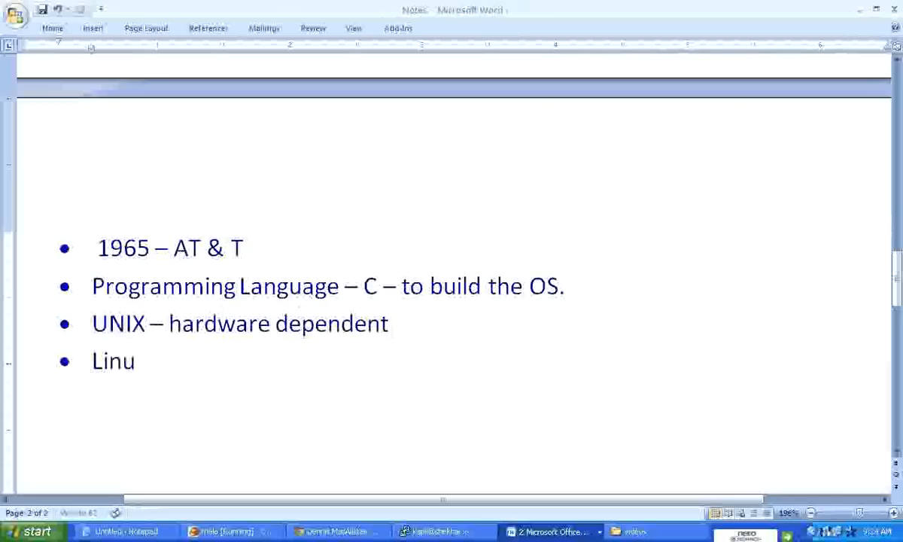
Step: Add the fourth bullet 'Linux – x86 - PC'
text(x -)
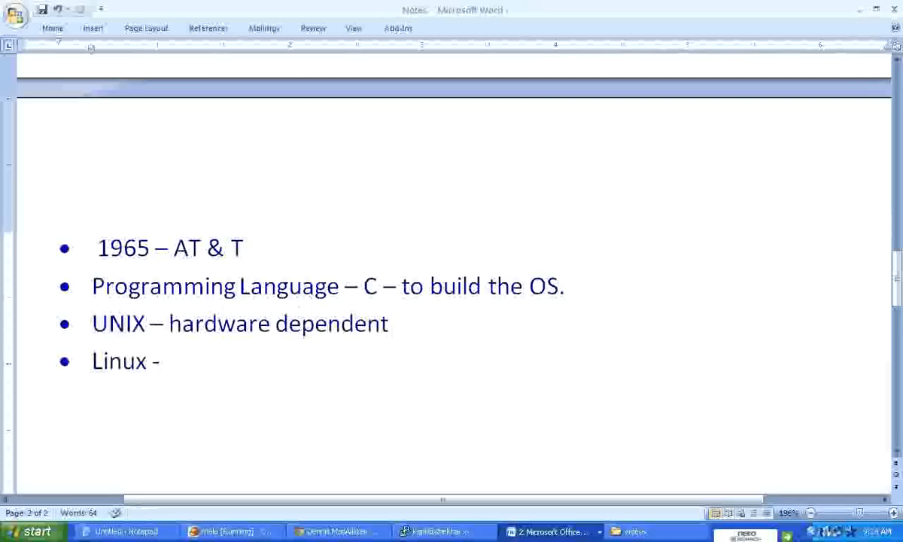
text(x86)
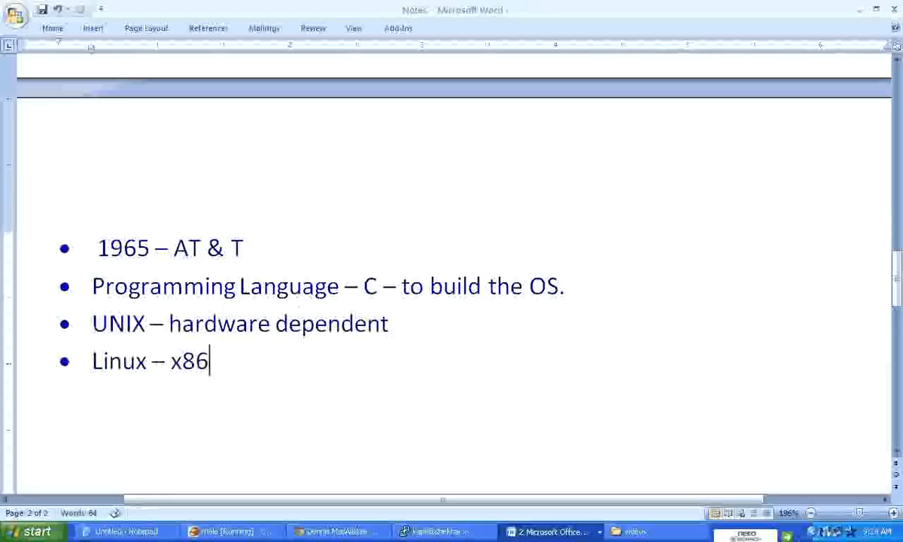
text(- P)
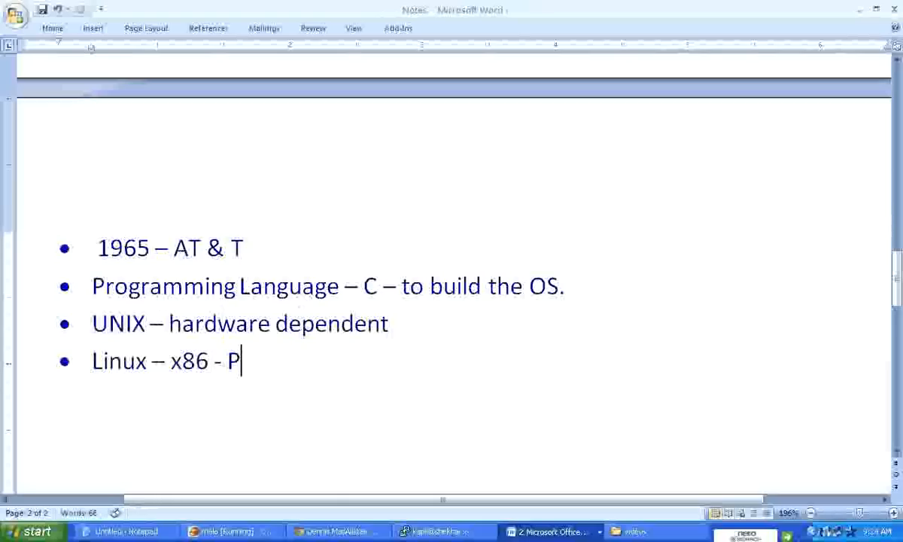
text(C)
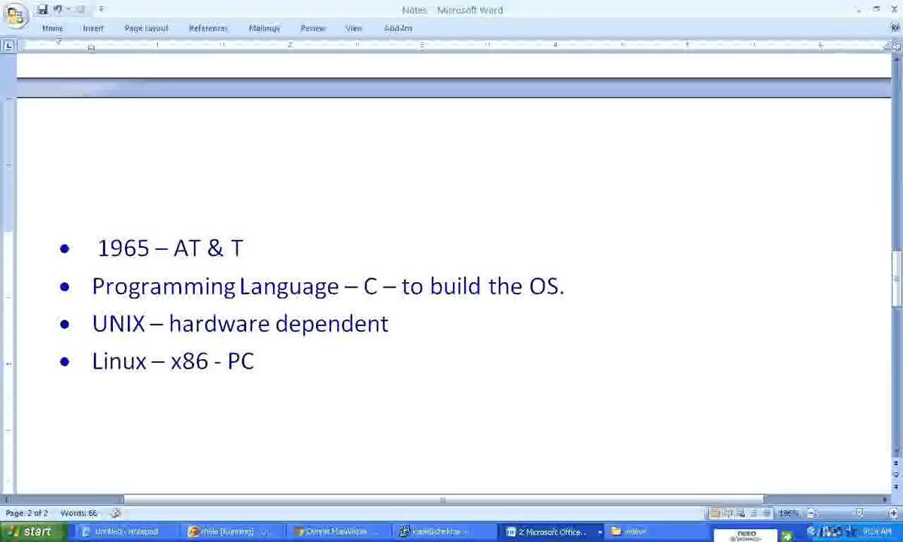
Step: Select and deselect words in the last bullet line, including UNIX
drag(171, 361, 254, 361)
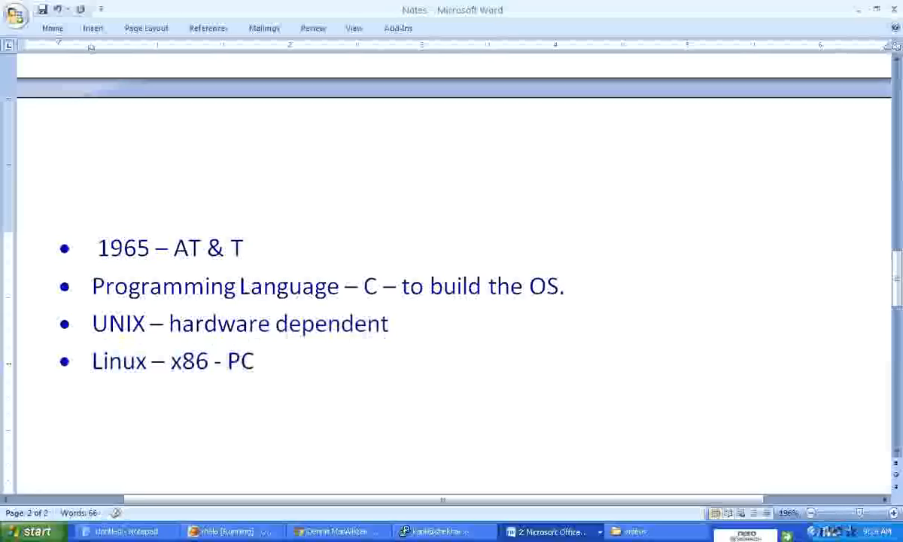
double_click(189, 360)
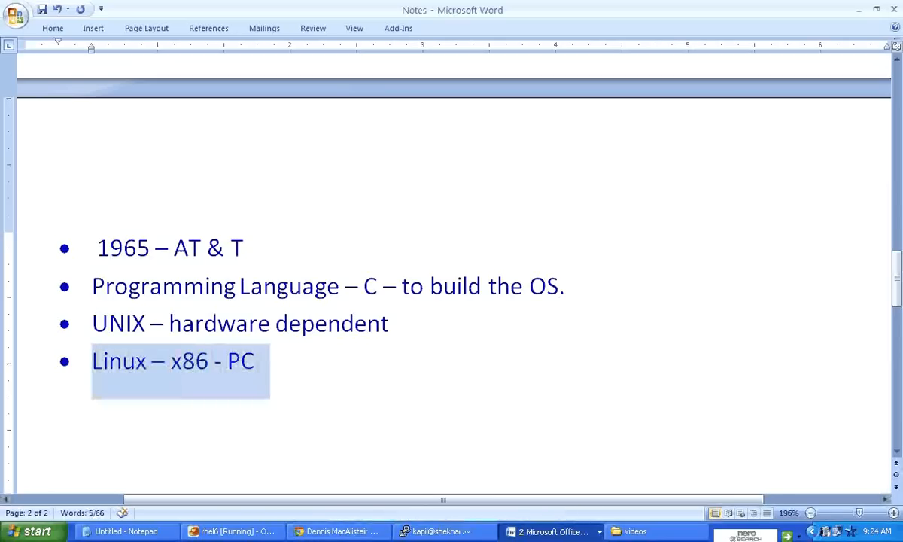
click(256, 362)
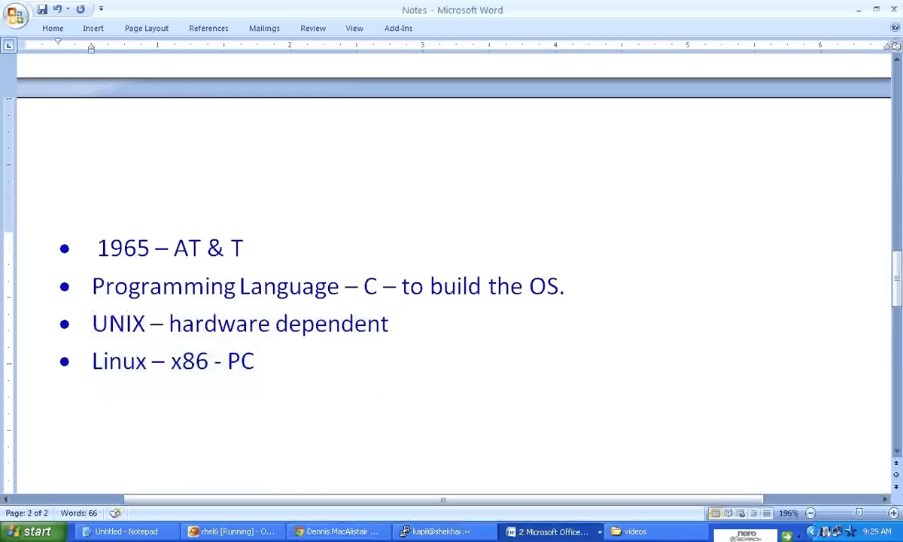
click(256, 361)
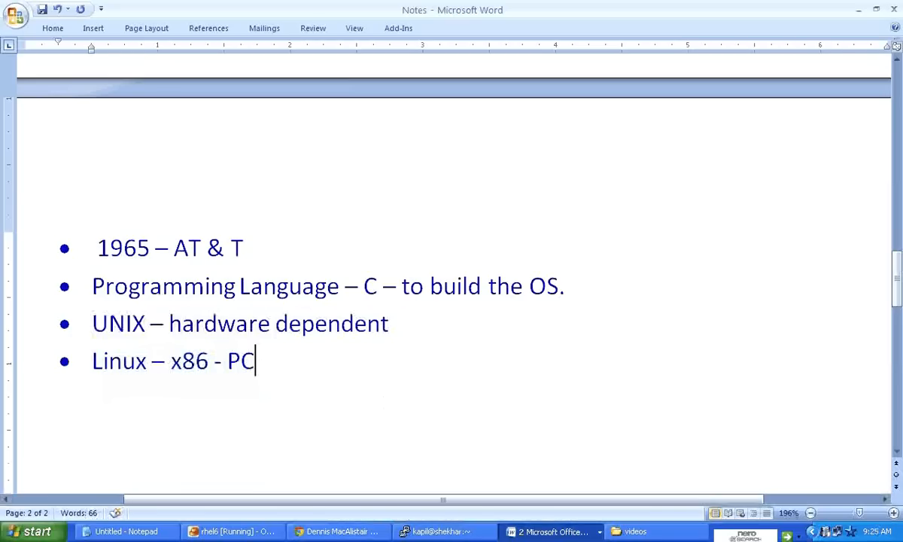
mouse_move(387, 401)
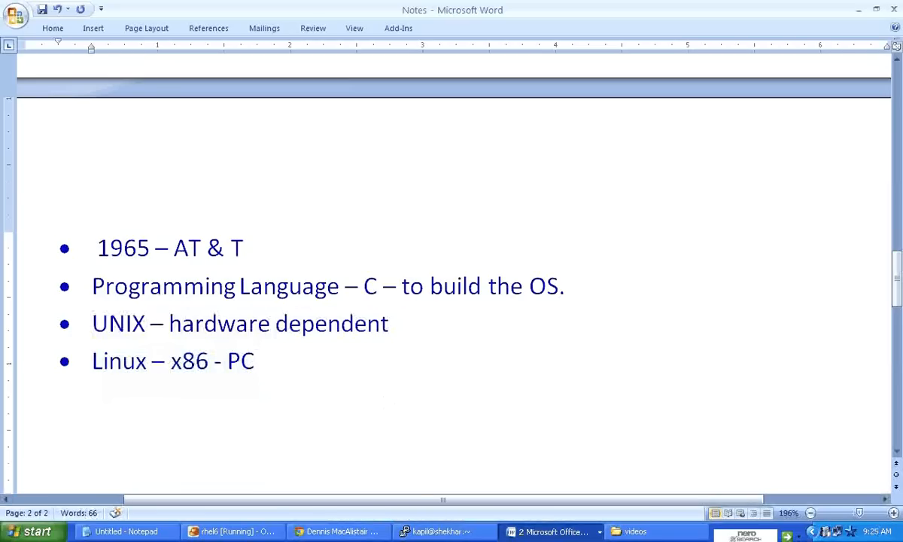
double_click(118, 360)
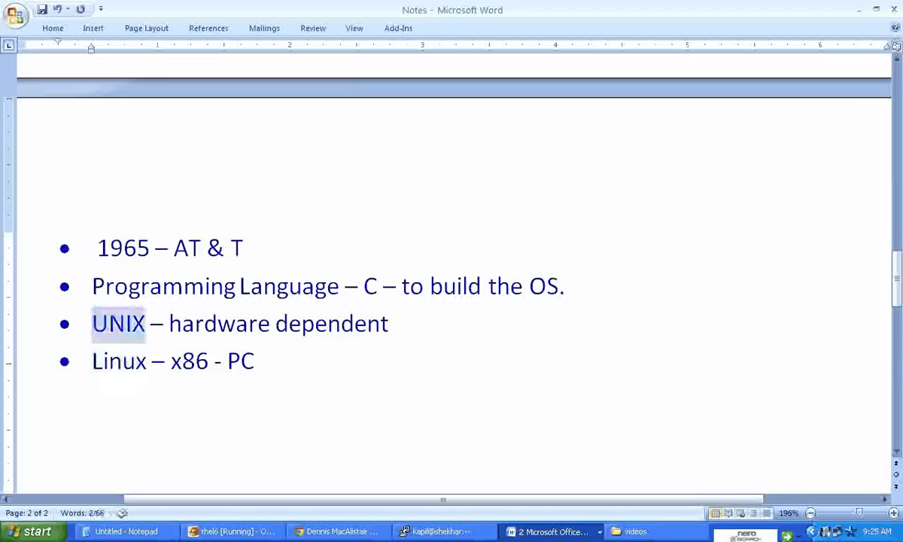
double_click(189, 360)
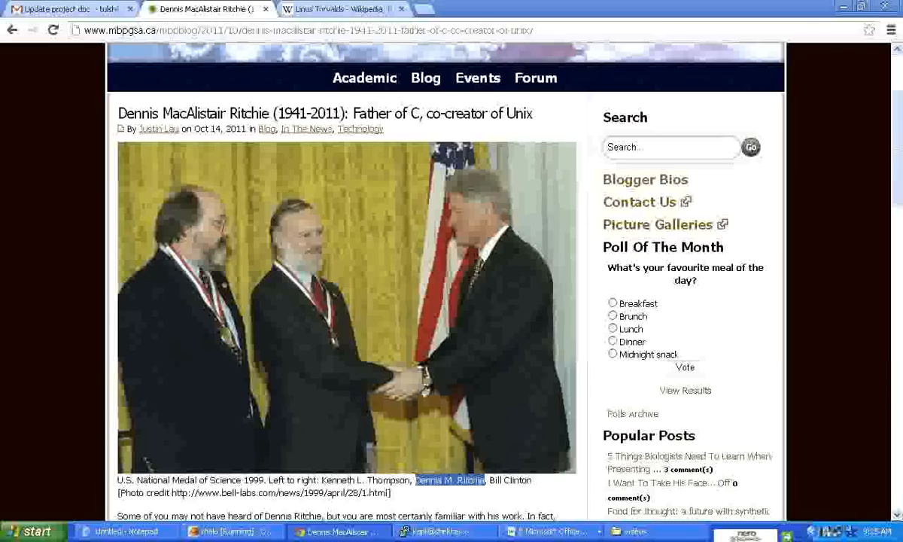
mouse_move(339, 9)
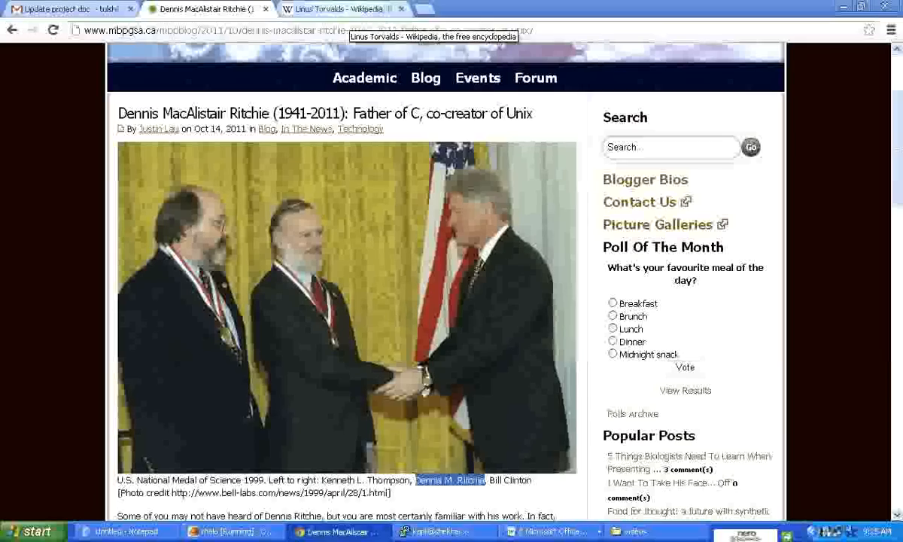
Step: Browse the Linus Torvalds Wikipedia article about the Linux kernel's creator
click(343, 8)
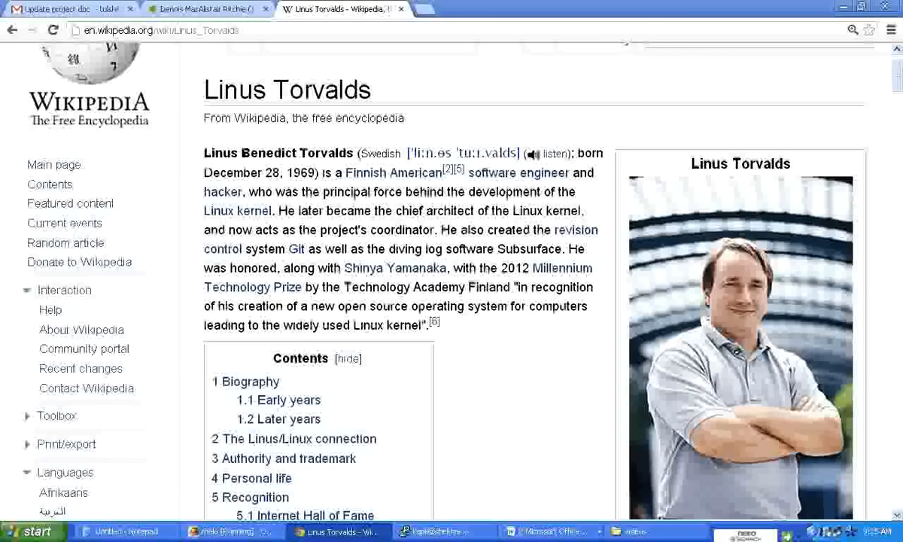
scroll(down, 3)
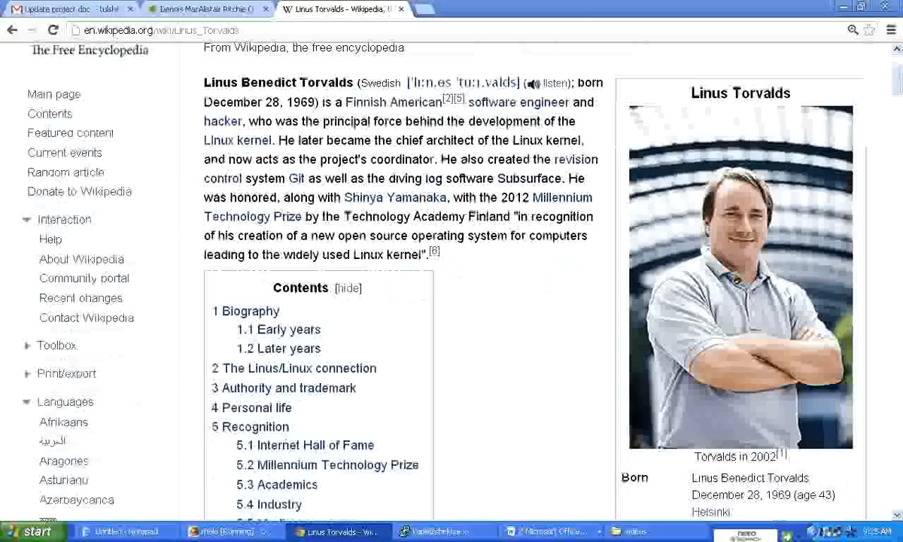
scroll(down, 3)
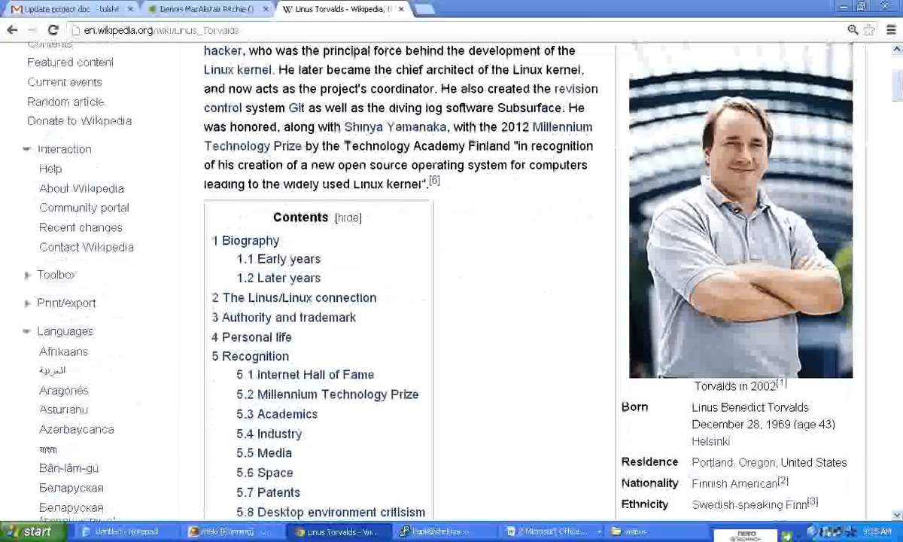
scroll(up, 3)
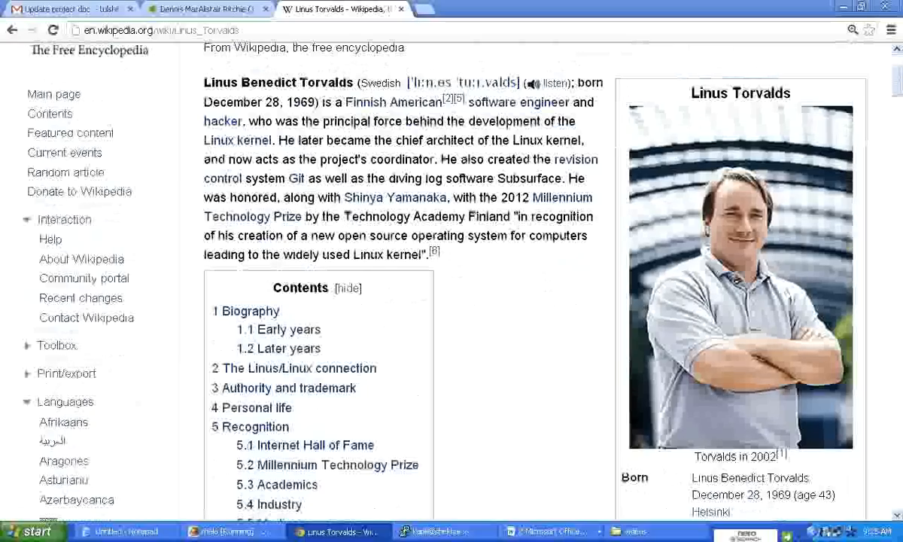
scroll(up, 3)
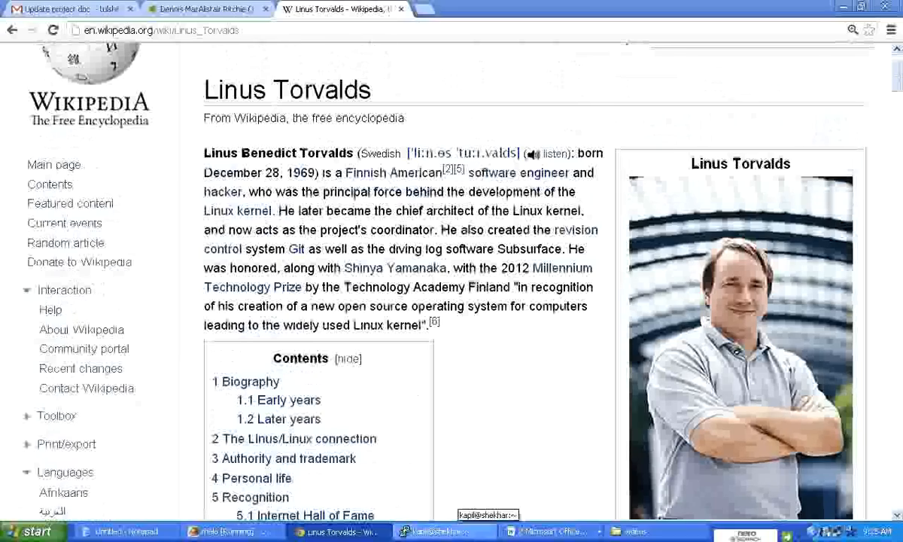
click(549, 531)
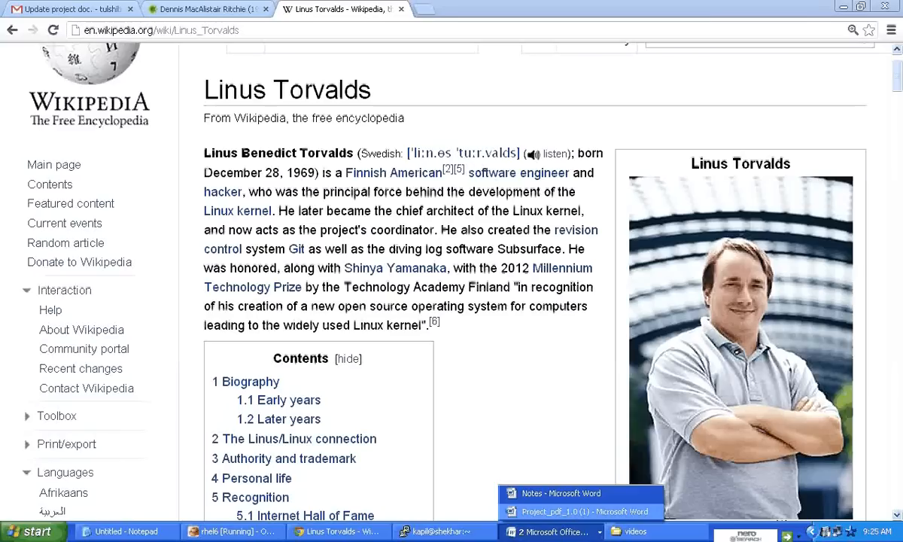
Step: Back in Notes, click through the 'Linux – x86 - PC' bullet without changing it
click(559, 492)
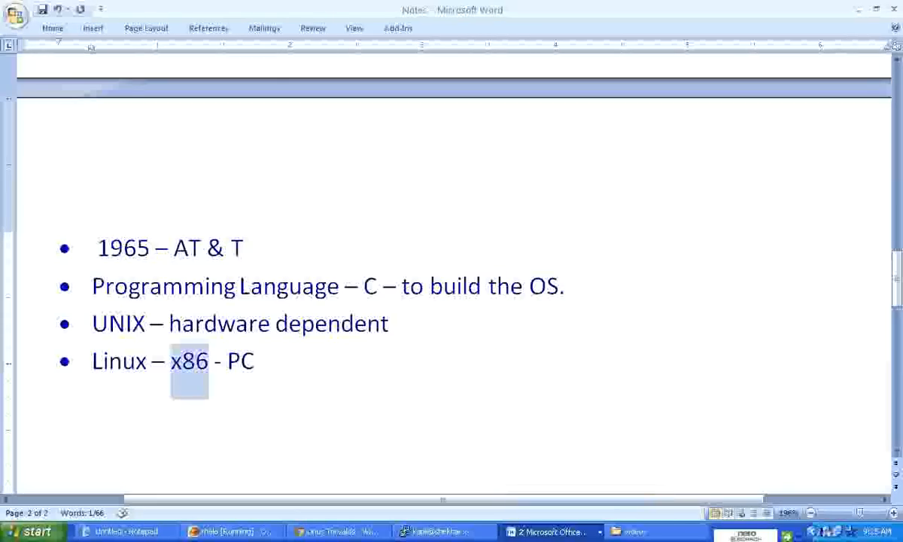
mouse_move(262, 401)
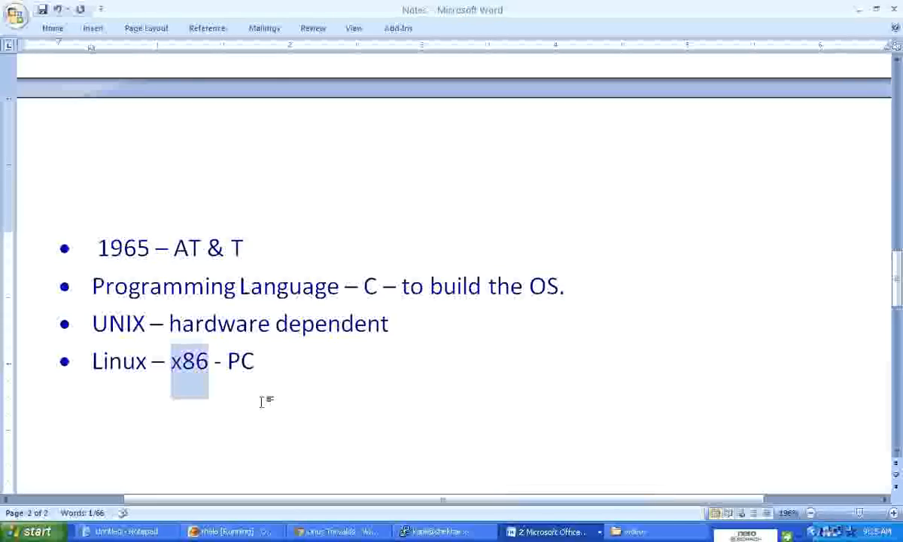
double_click(118, 360)
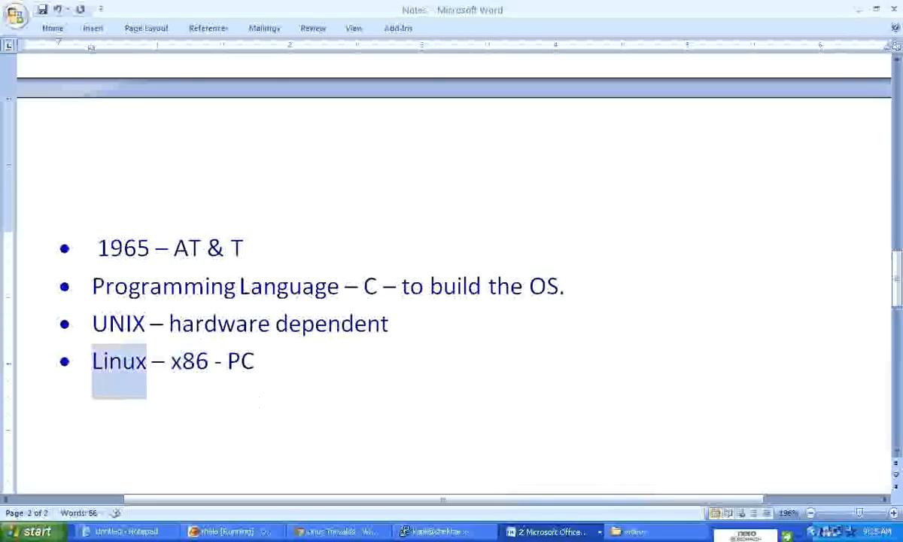
click(222, 361)
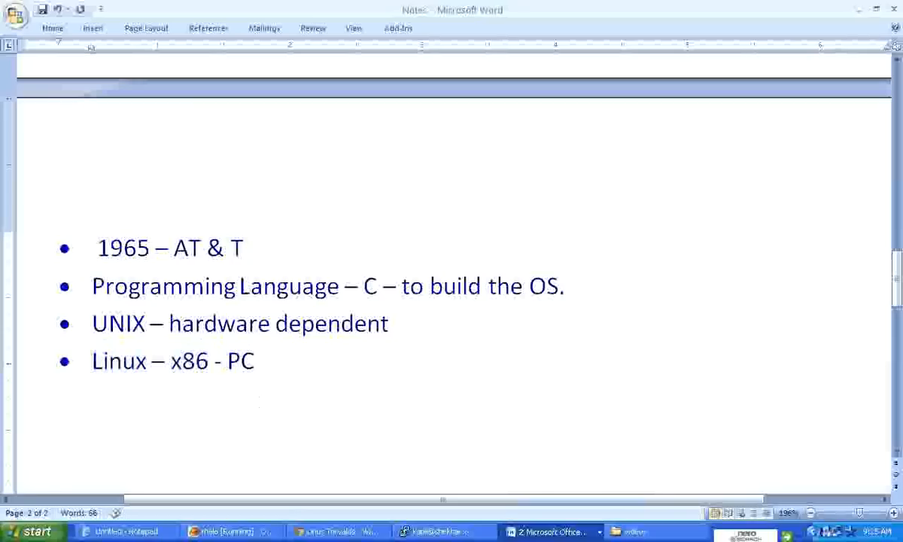
click(218, 360)
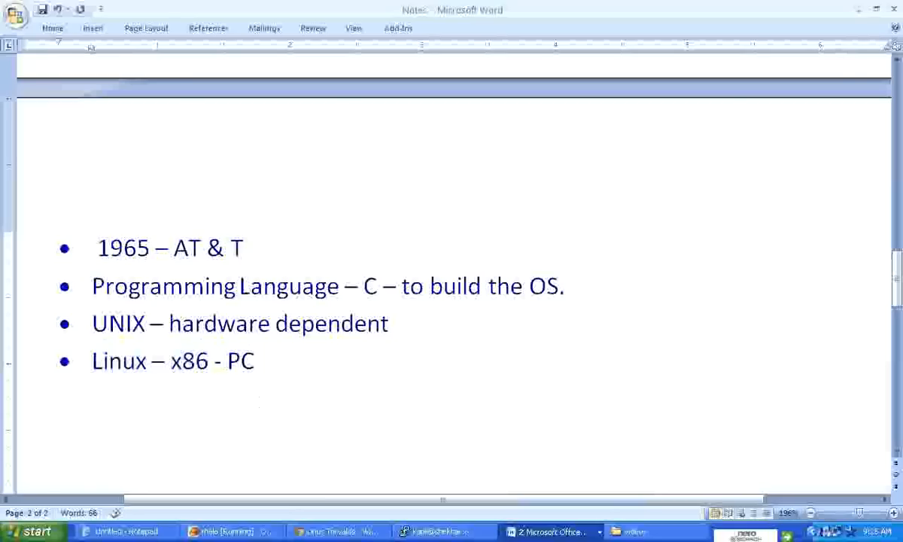
click(220, 360)
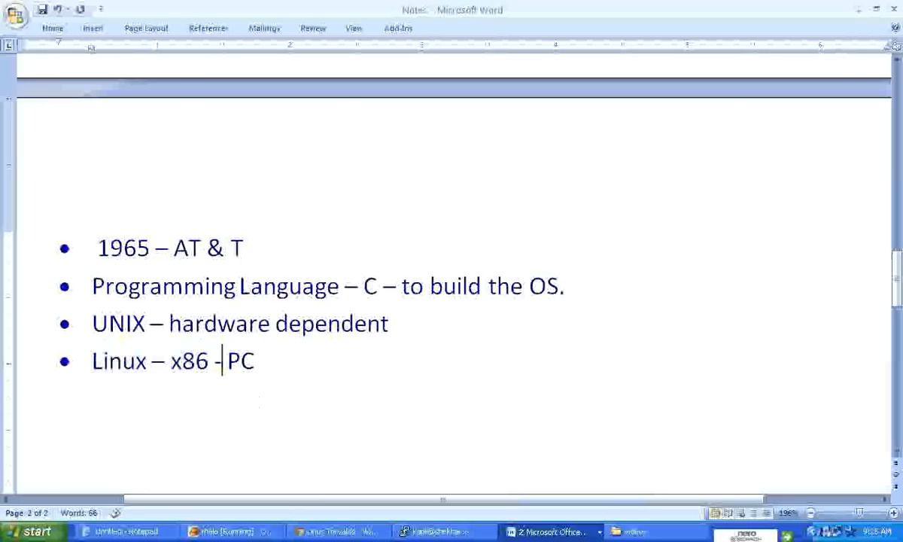
mouse_move(226, 408)
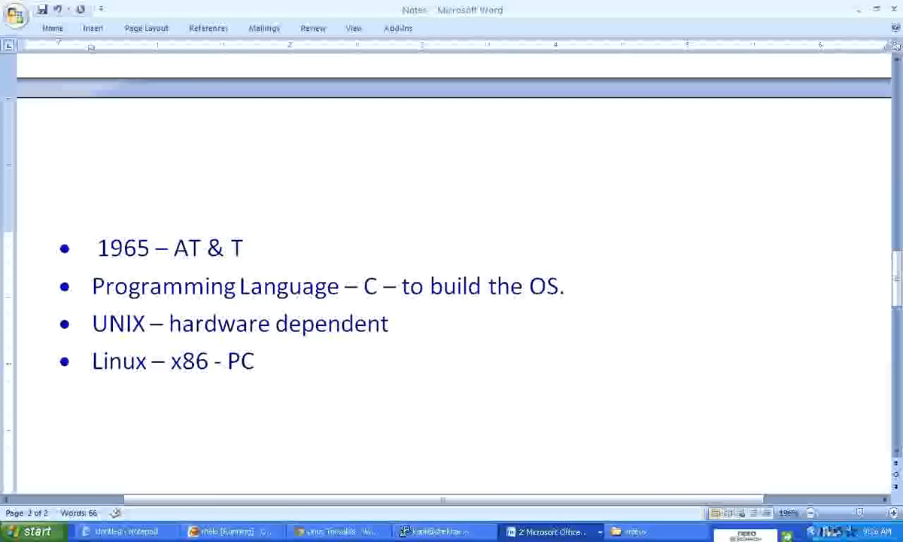
click(91, 360)
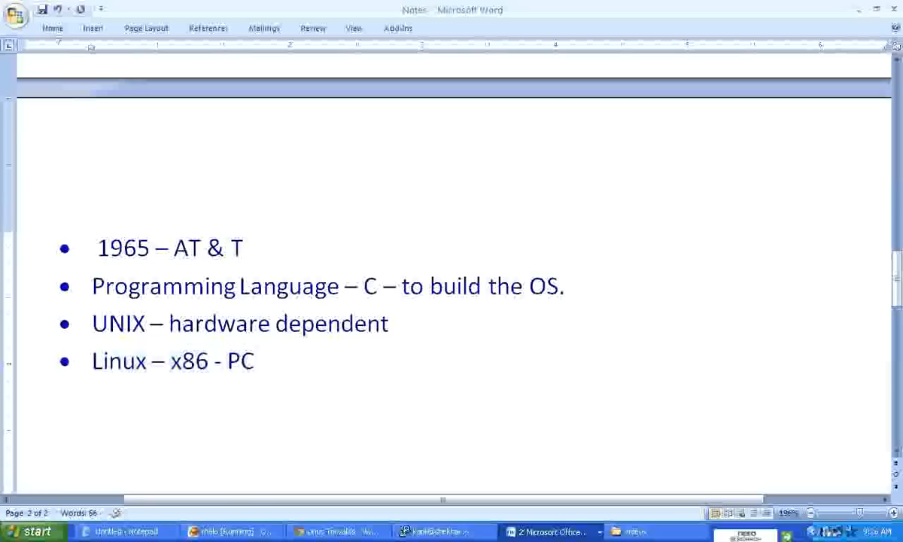
click(255, 360)
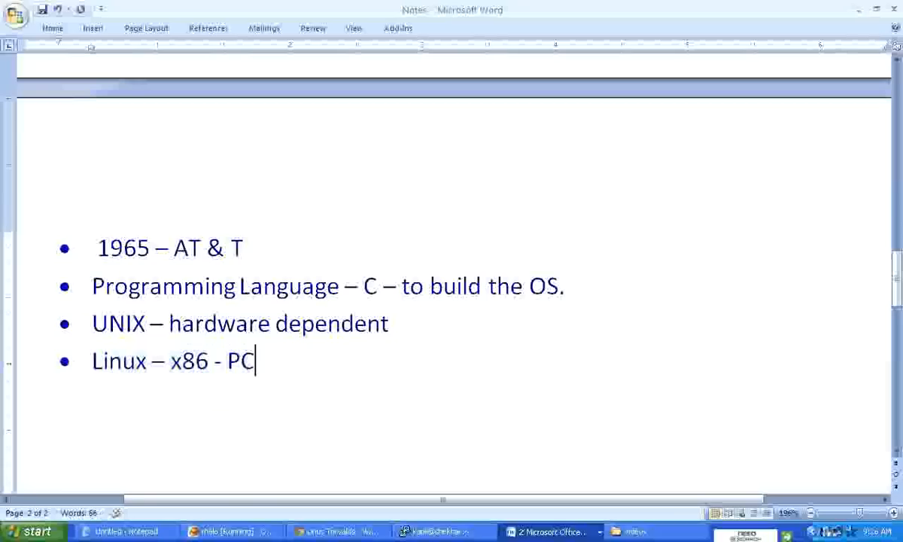
triple_click(240, 322)
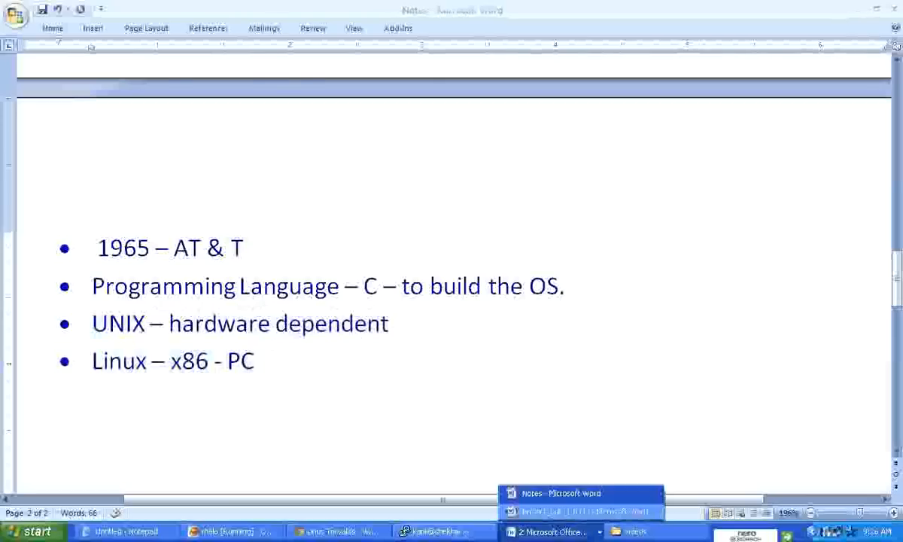
Step: Scroll Project_pdf_1.0's Unix family tree on pages 4–5 down to Linux (1991)
click(579, 511)
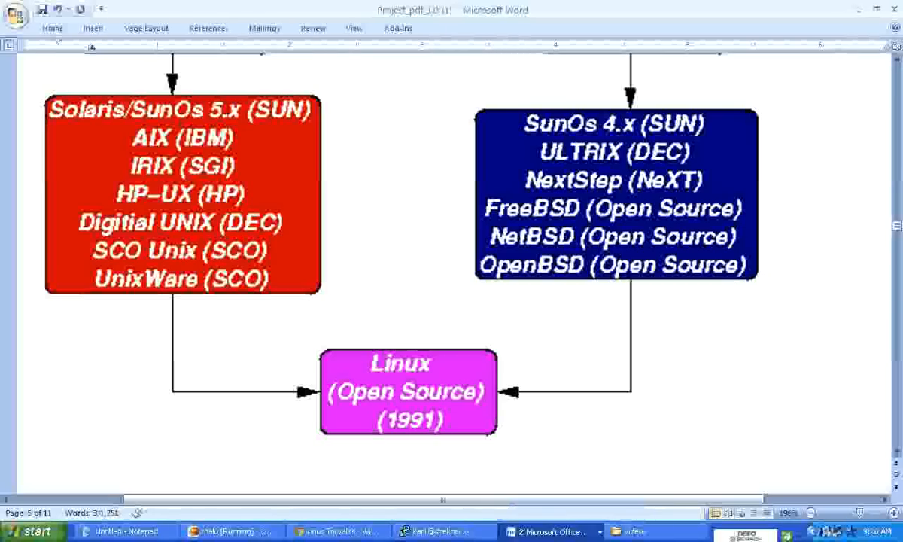
scroll(up, 3)
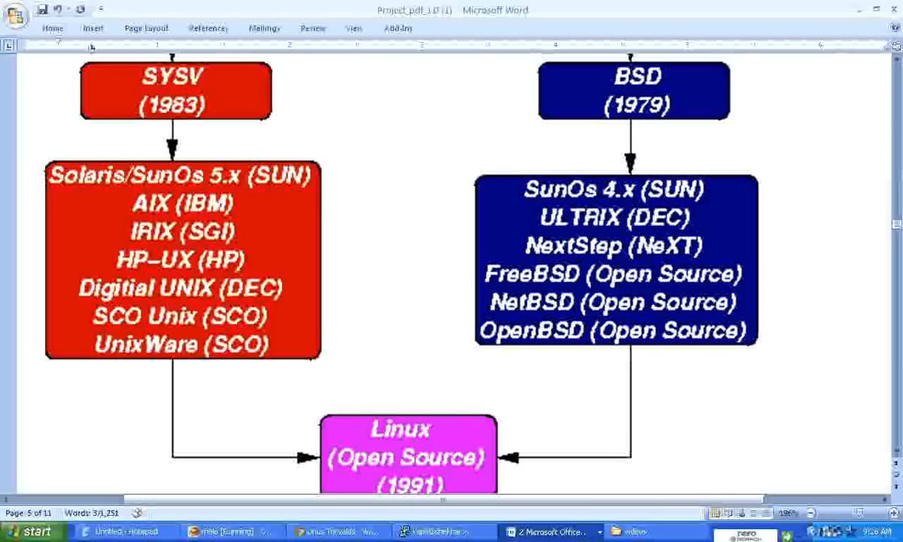
scroll(down, 3)
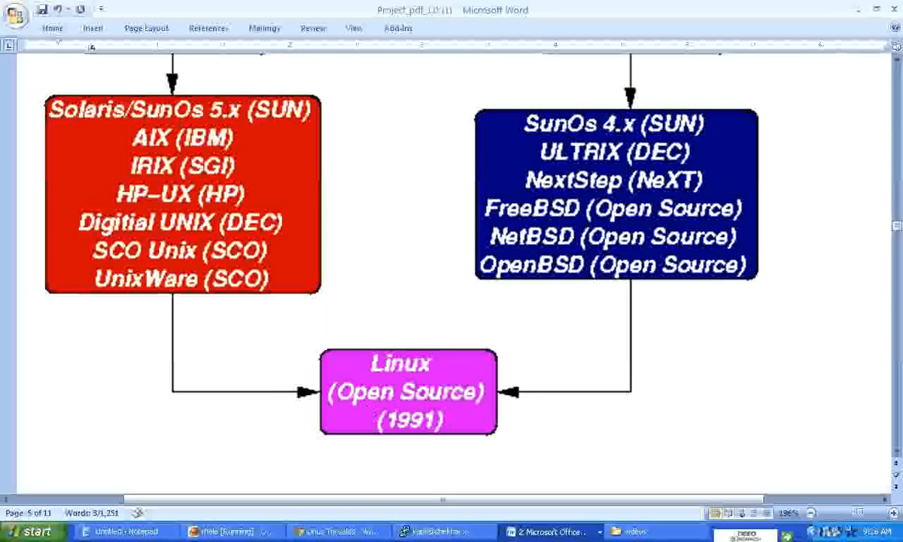
scroll(up, 3)
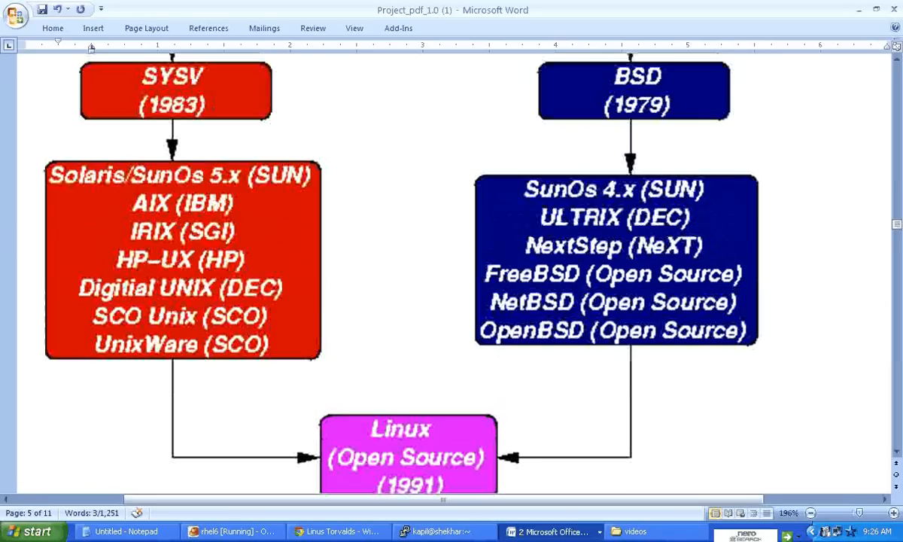
mouse_move(143, 252)
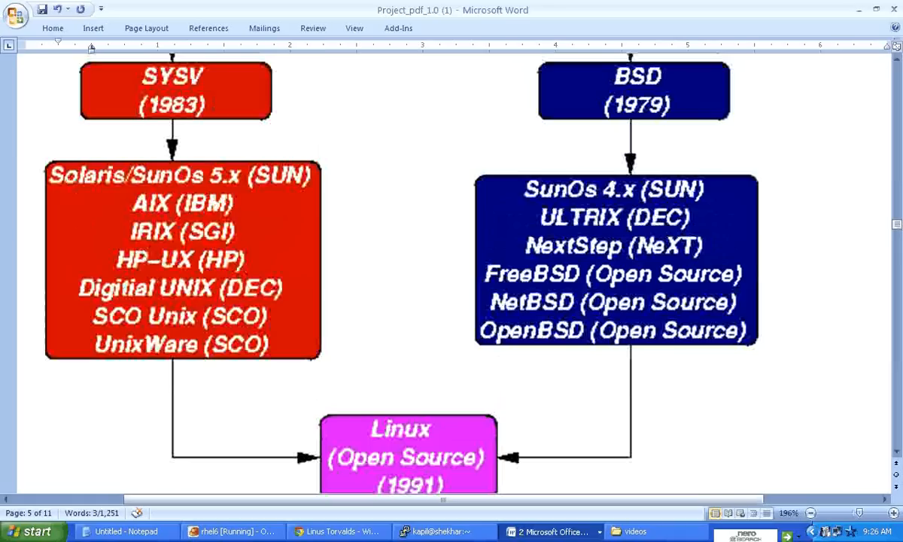
mouse_move(254, 241)
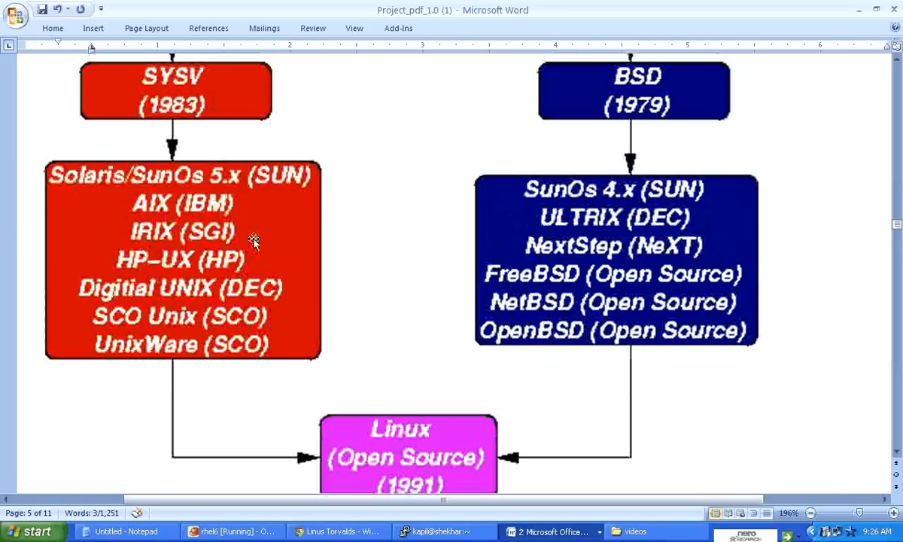
scroll(down, 3)
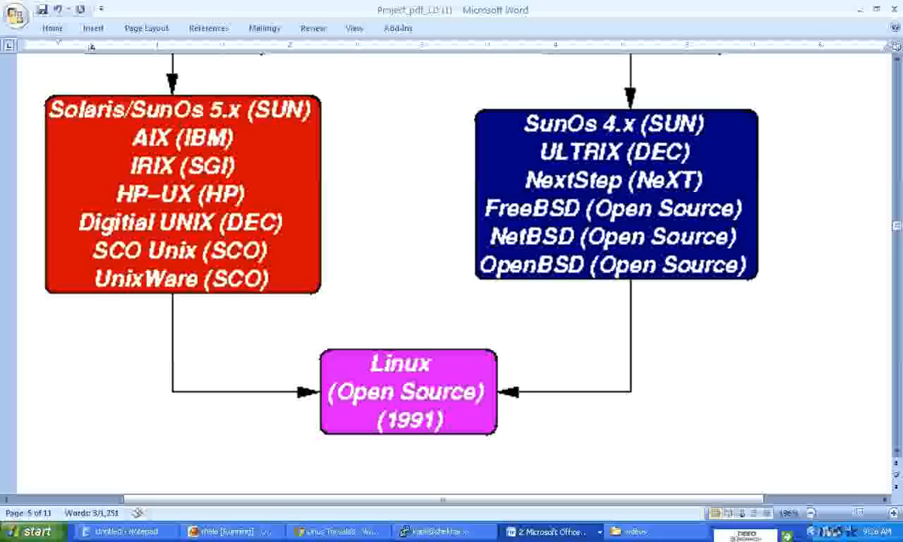
mouse_move(390, 322)
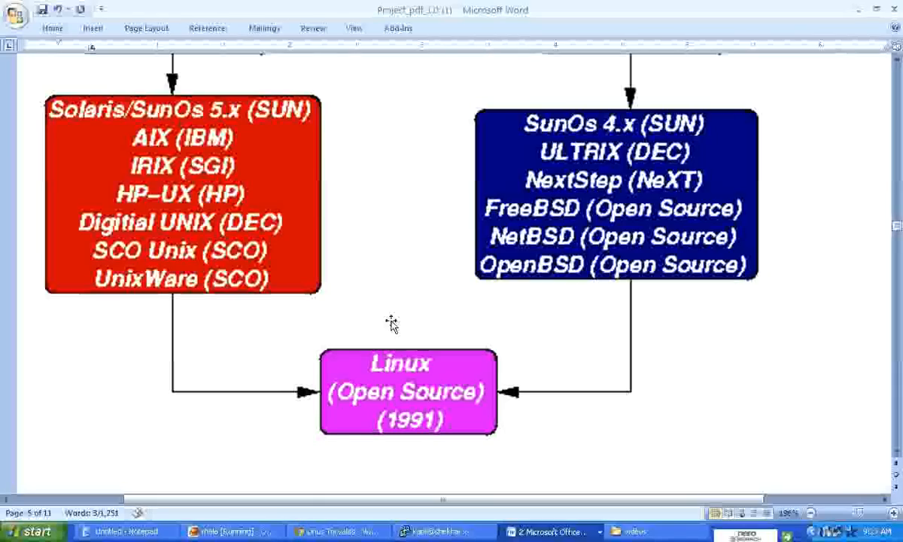
scroll(down, 3)
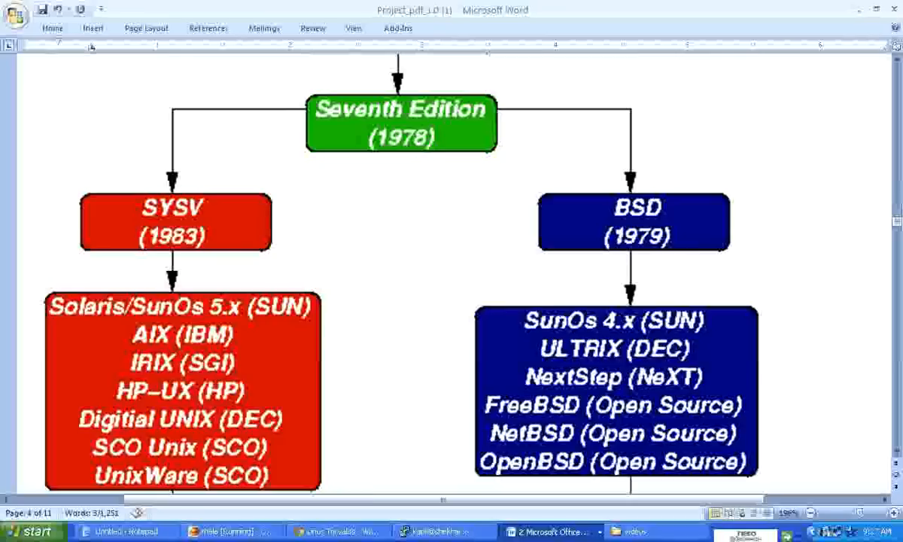
scroll(down, 3)
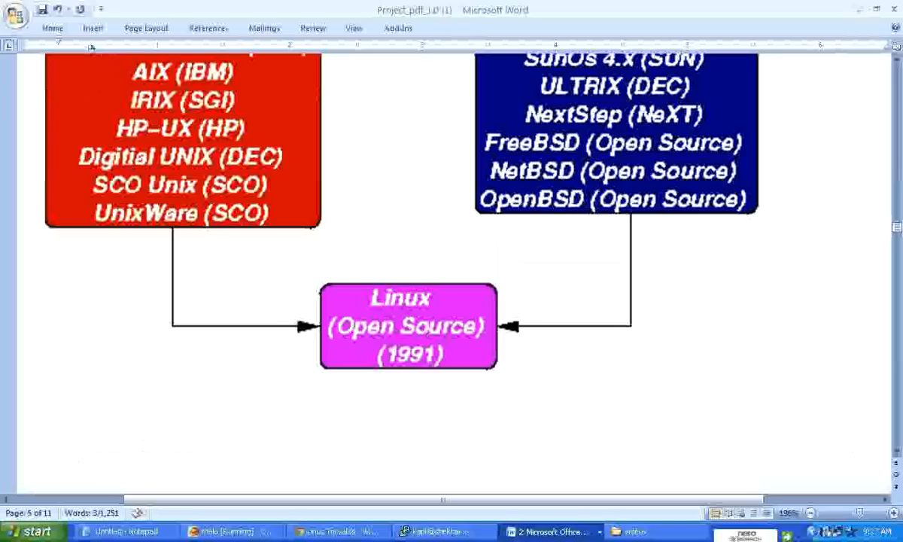
scroll(down, 3)
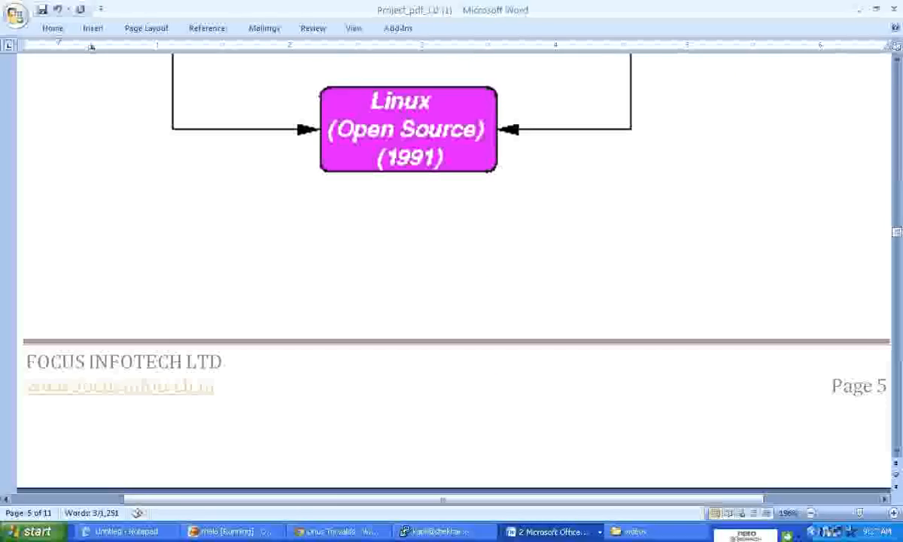